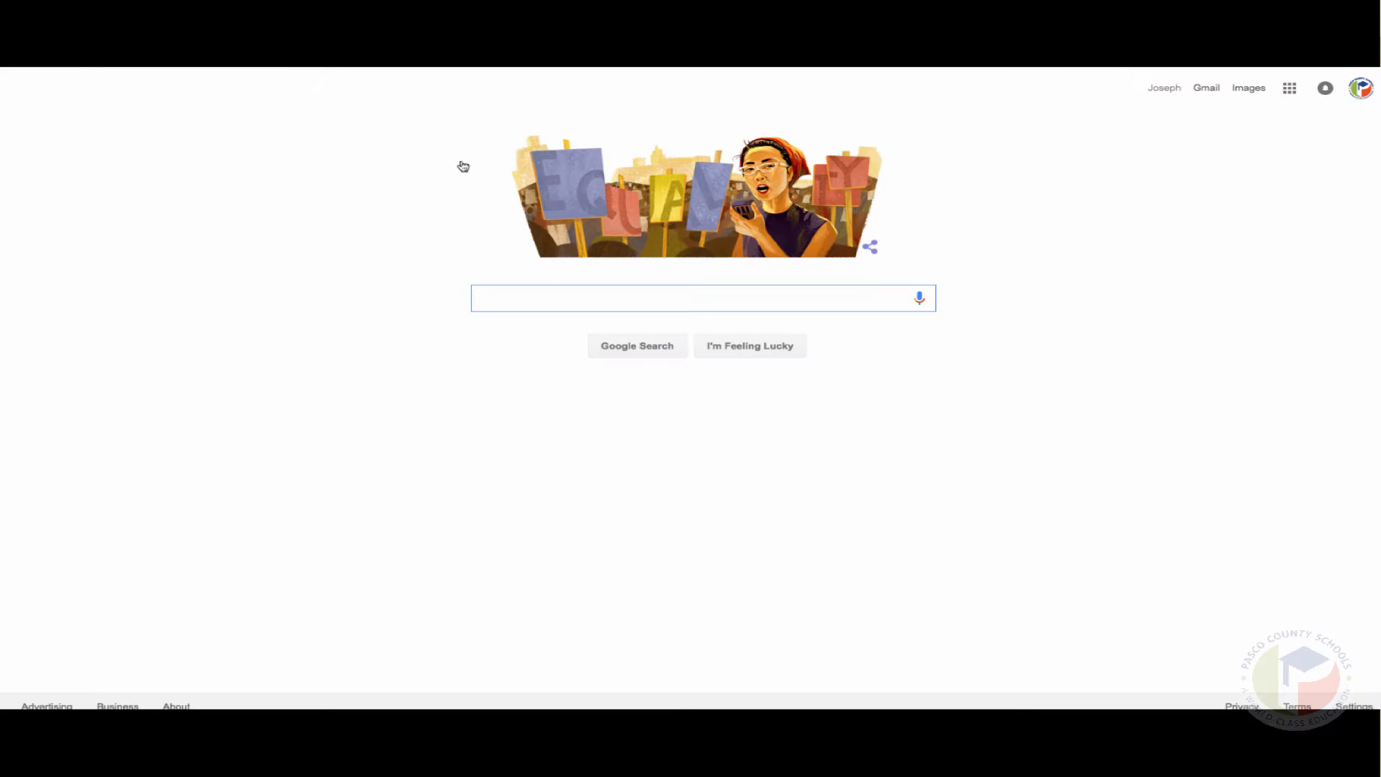
# - Search Google for 'posterazor' and open the official PosteRazor site result
pyautogui.write('p')
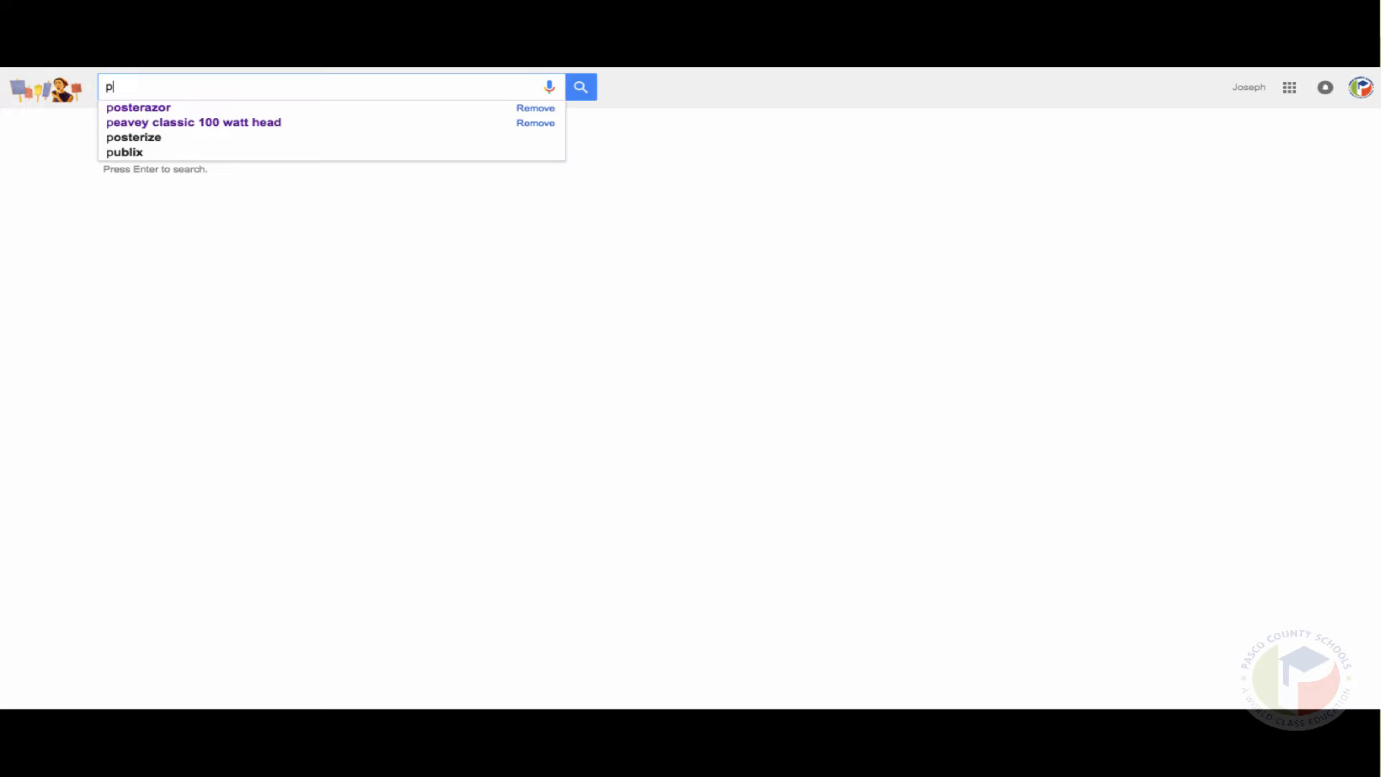
pyautogui.write('osterazor')
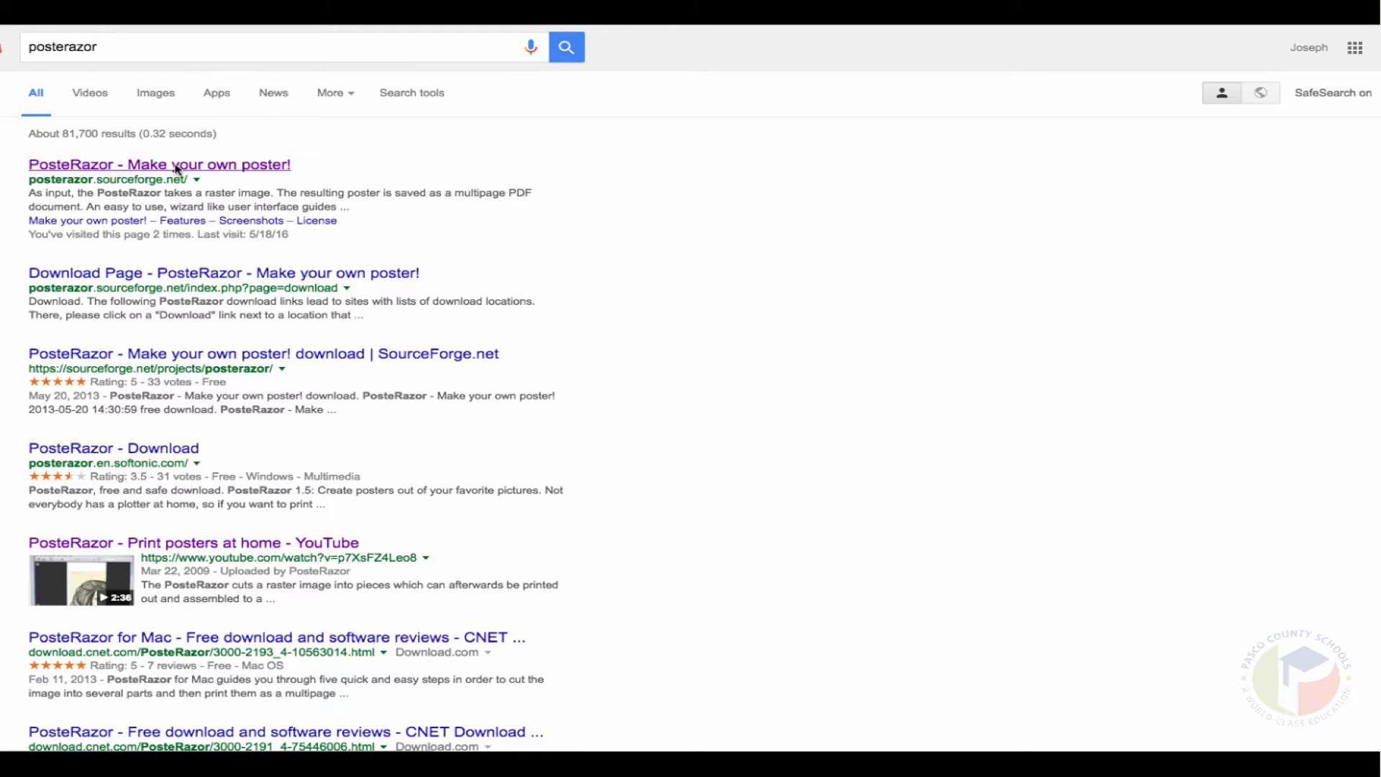
pyautogui.click(174, 165)
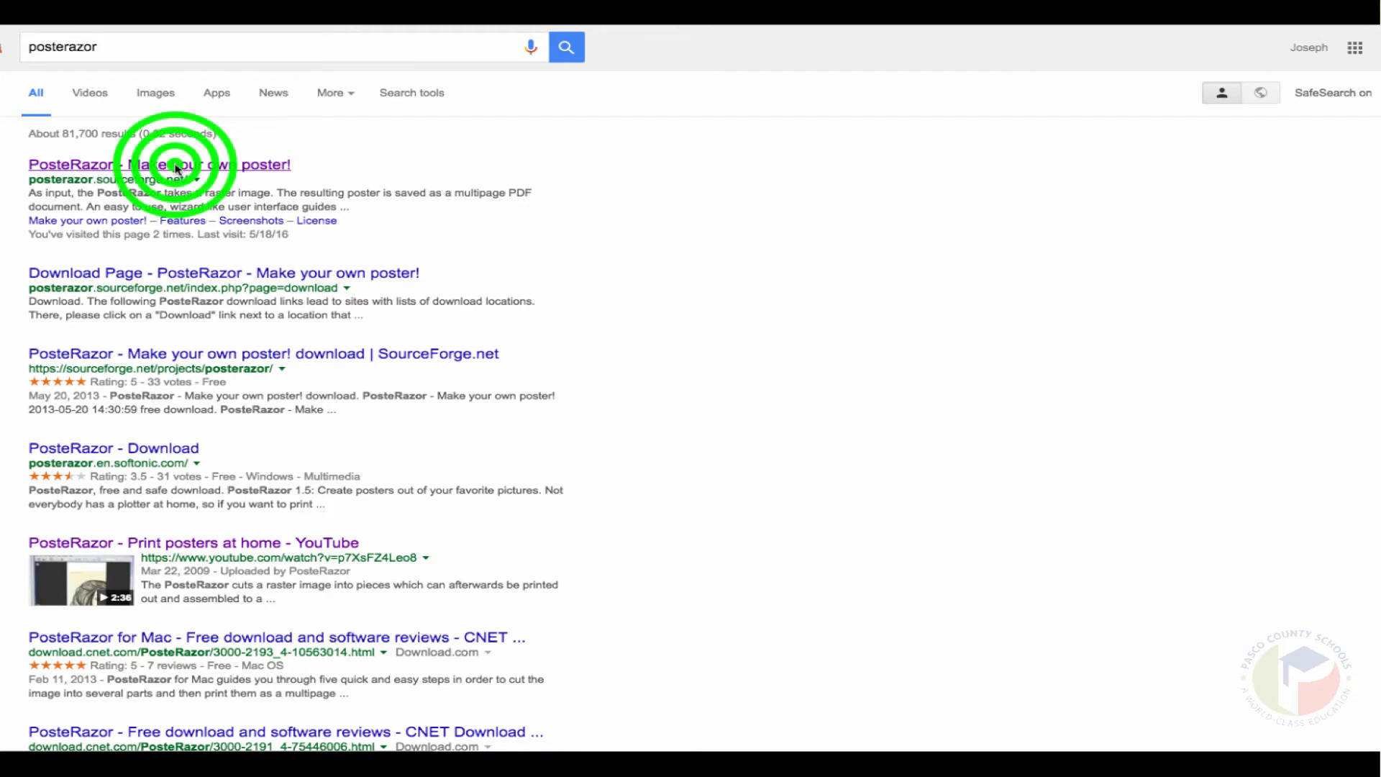
# - Reach the PosteRazor download page and start the OSX (Universal Binary) download
pyautogui.click(158, 164)
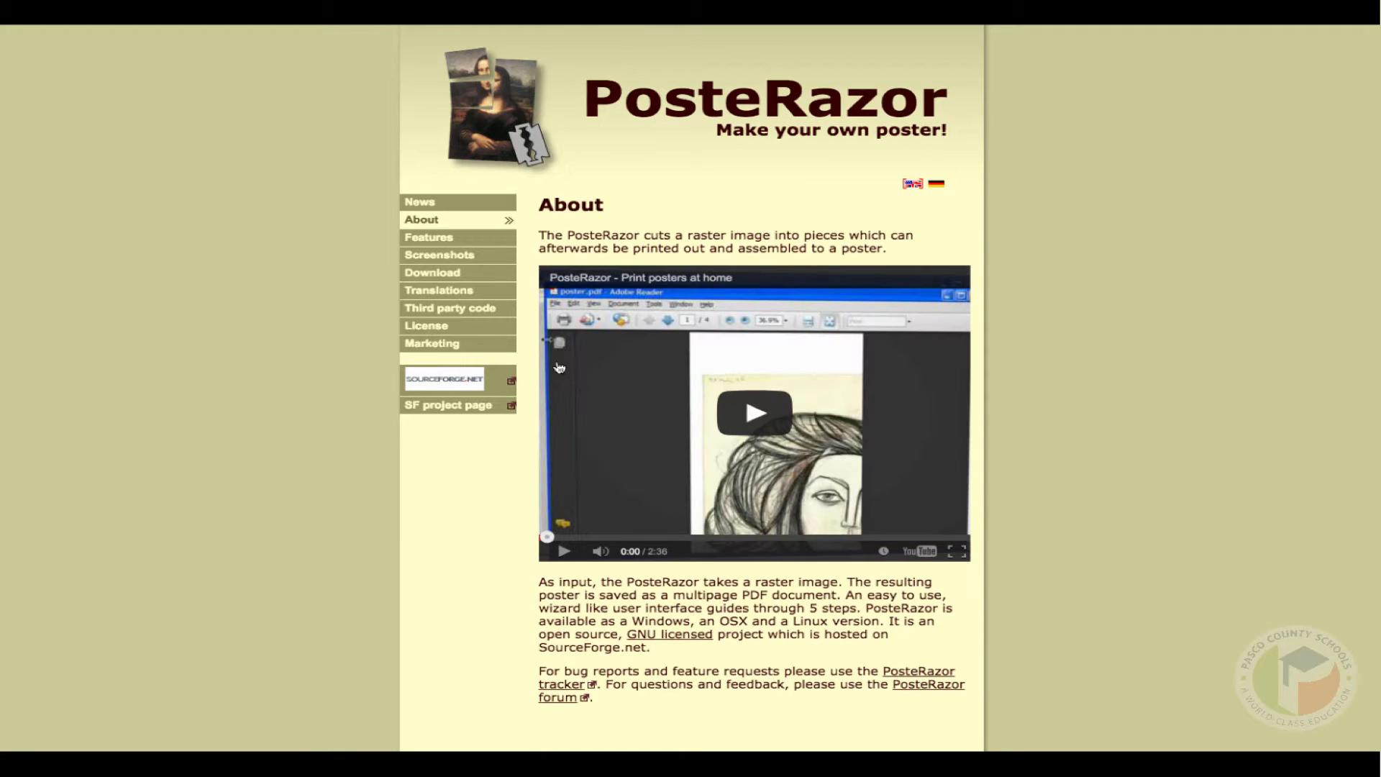
pyautogui.moveTo(976, 211)
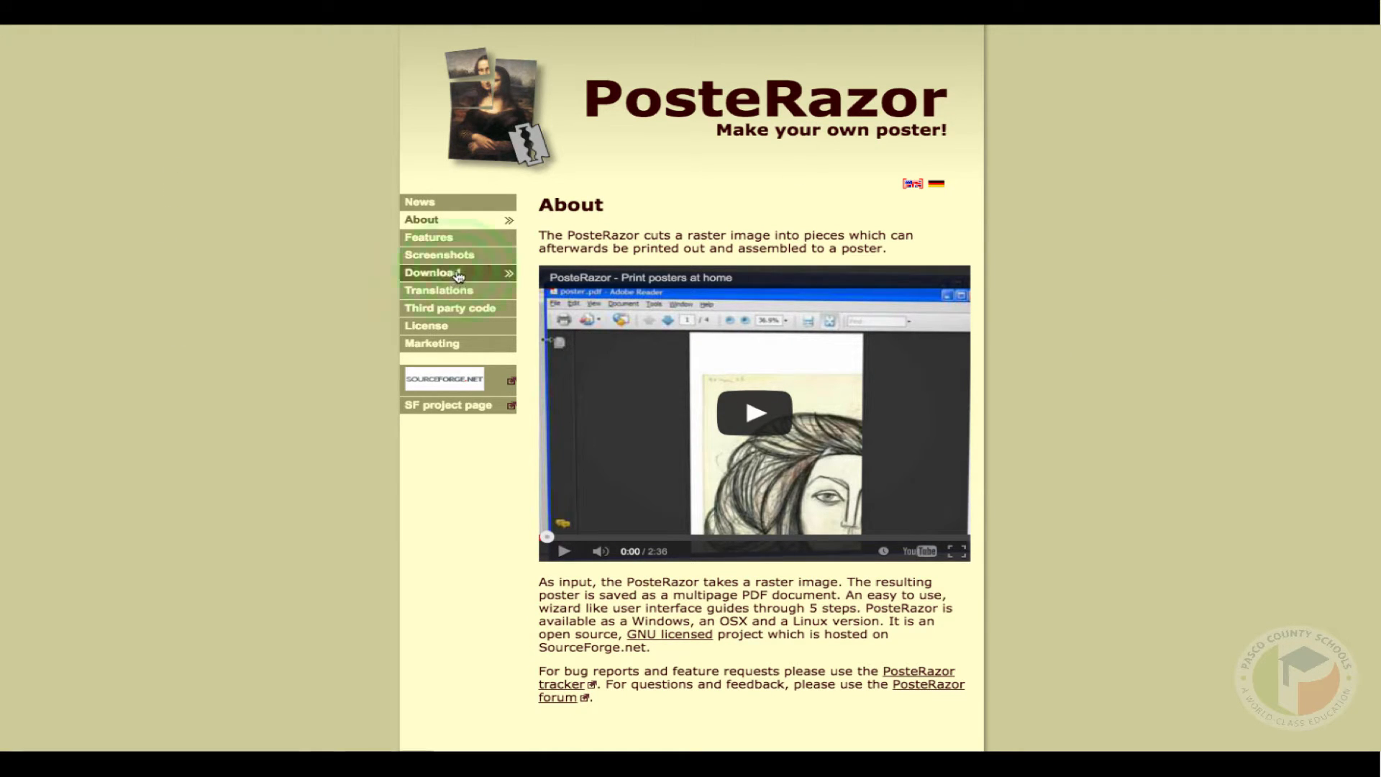
pyautogui.click(432, 272)
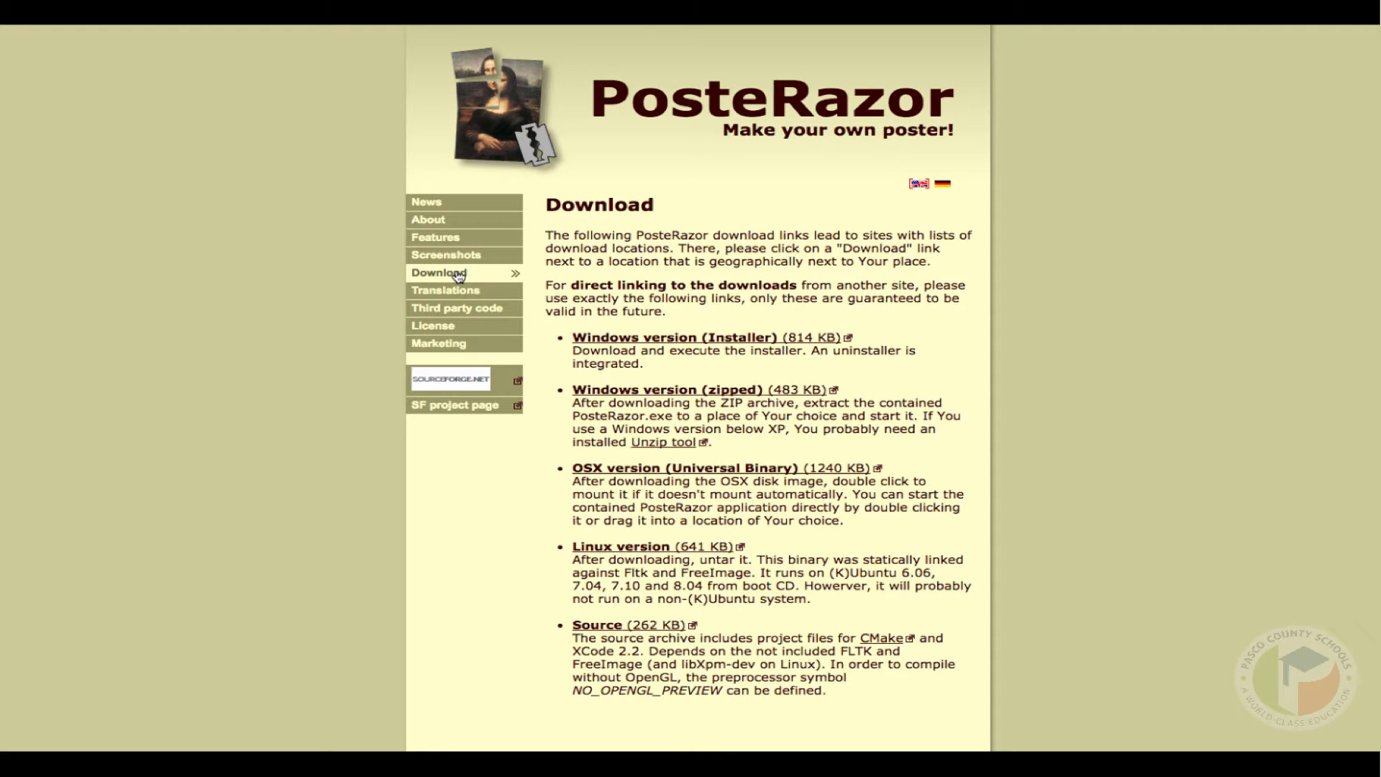
pyautogui.moveTo(779, 330)
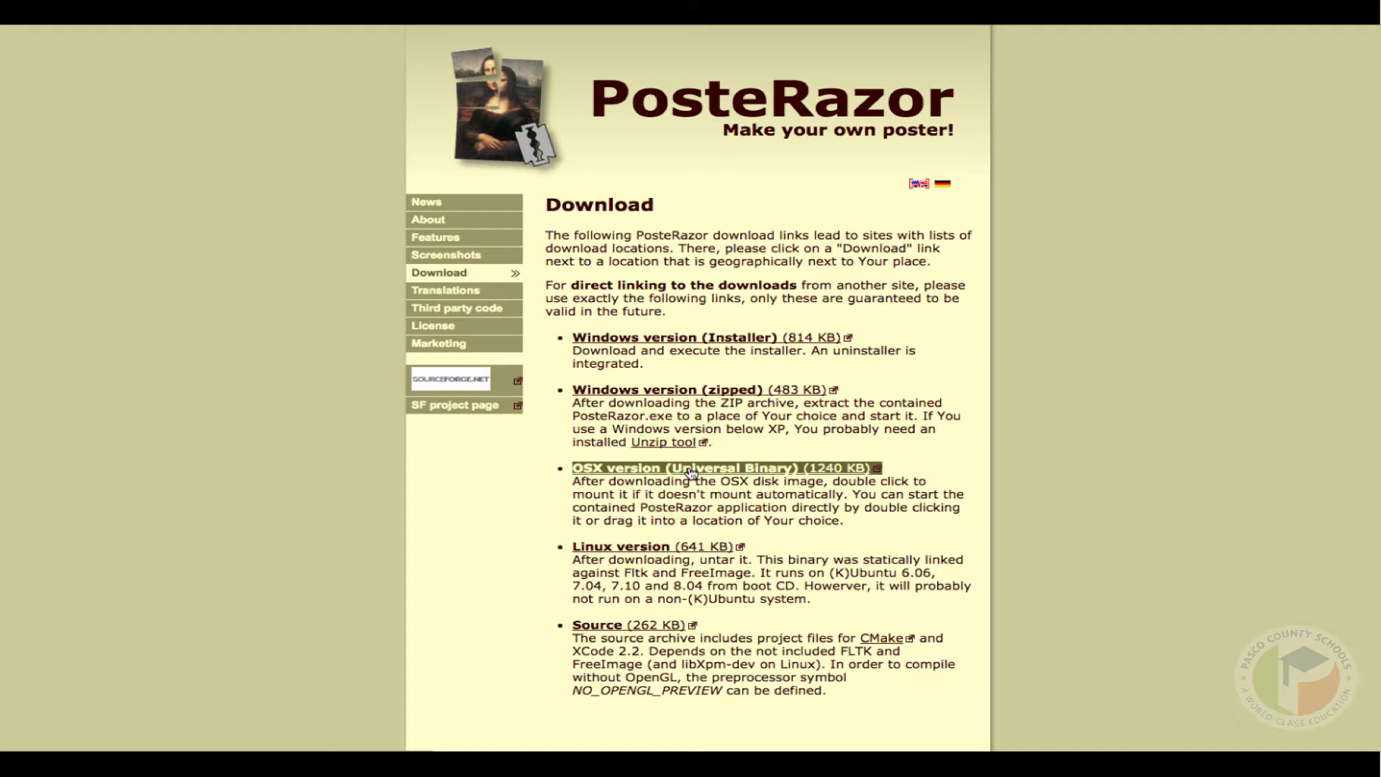
pyautogui.click(727, 468)
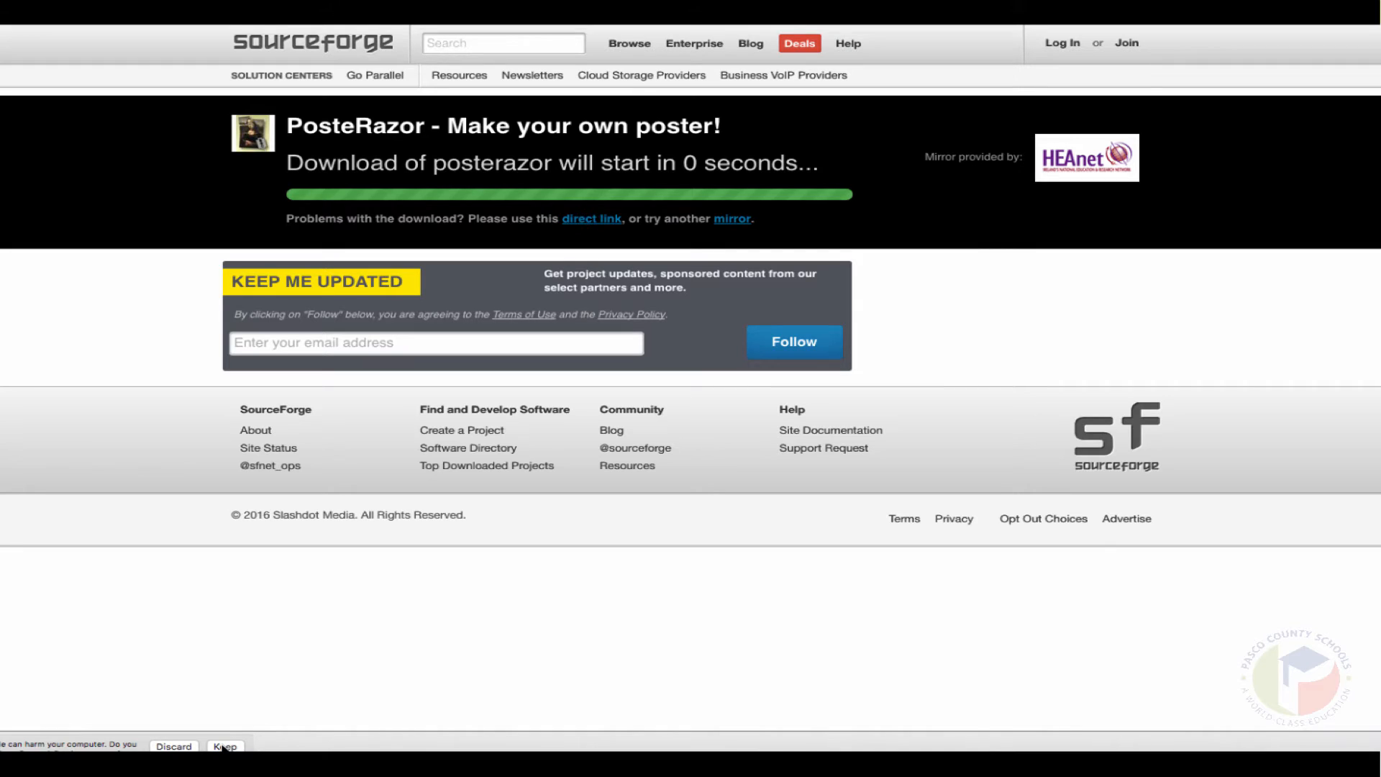
# - Keep the PosteRazor file on the browser's download warning bar
pyautogui.click(224, 746)
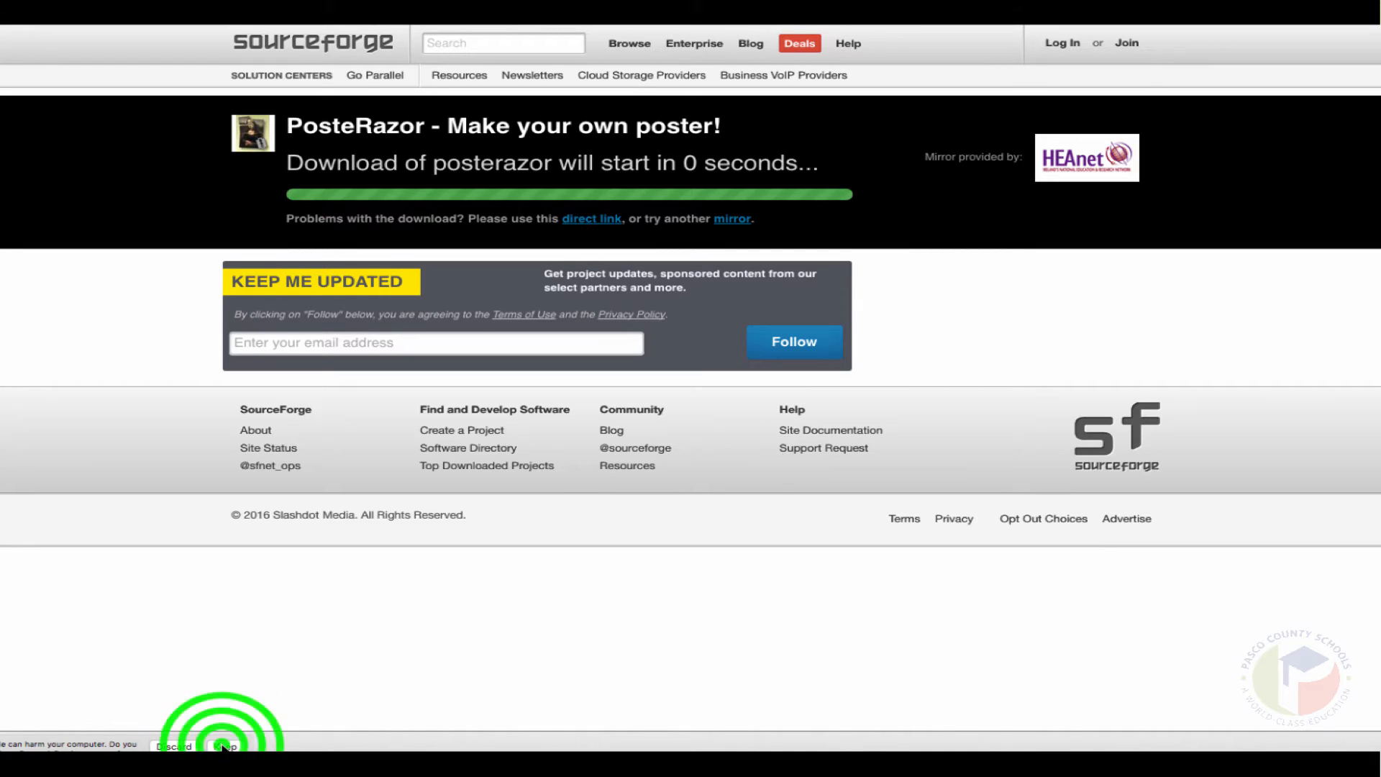
pyautogui.click(228, 746)
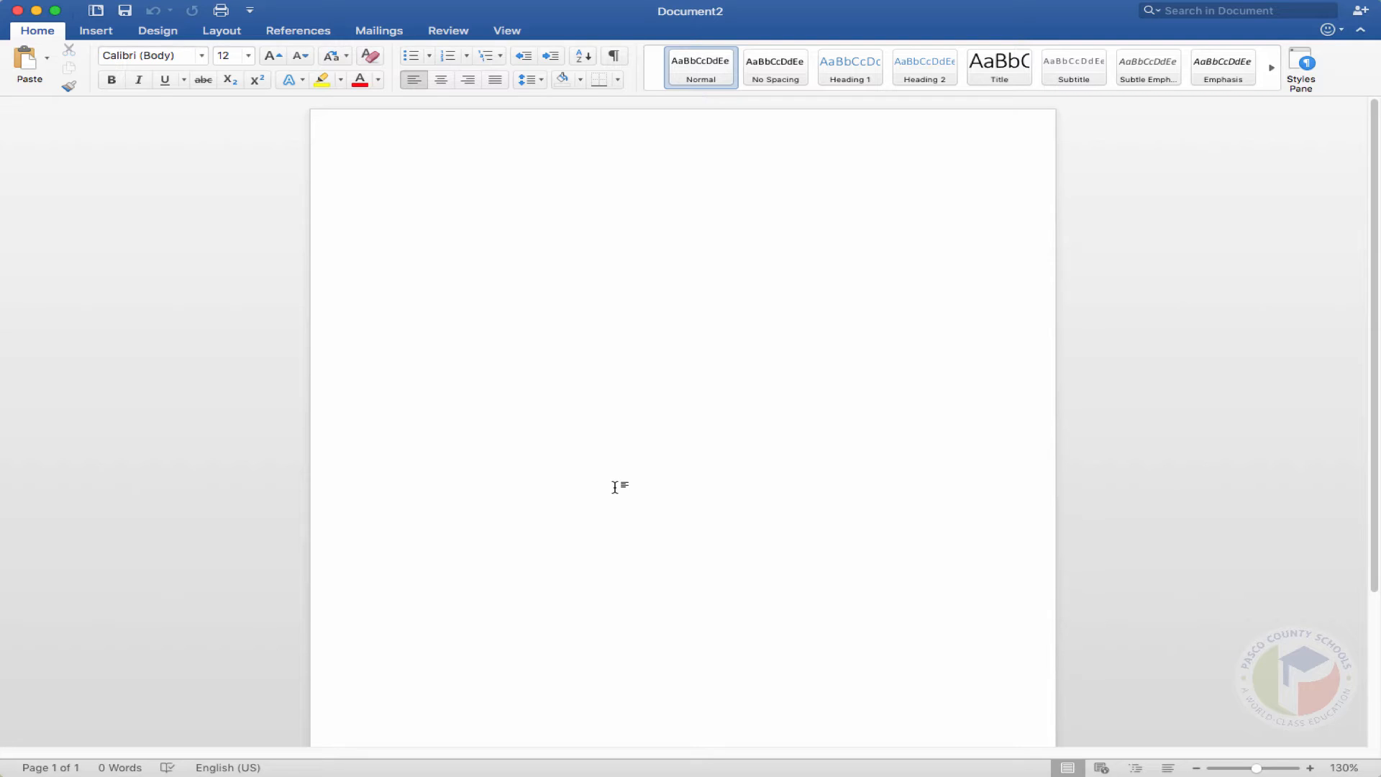
# - Type the heading 'Learning Goal Week#2', enlarge it to 48 pt, and start a new line
pyautogui.write('w')
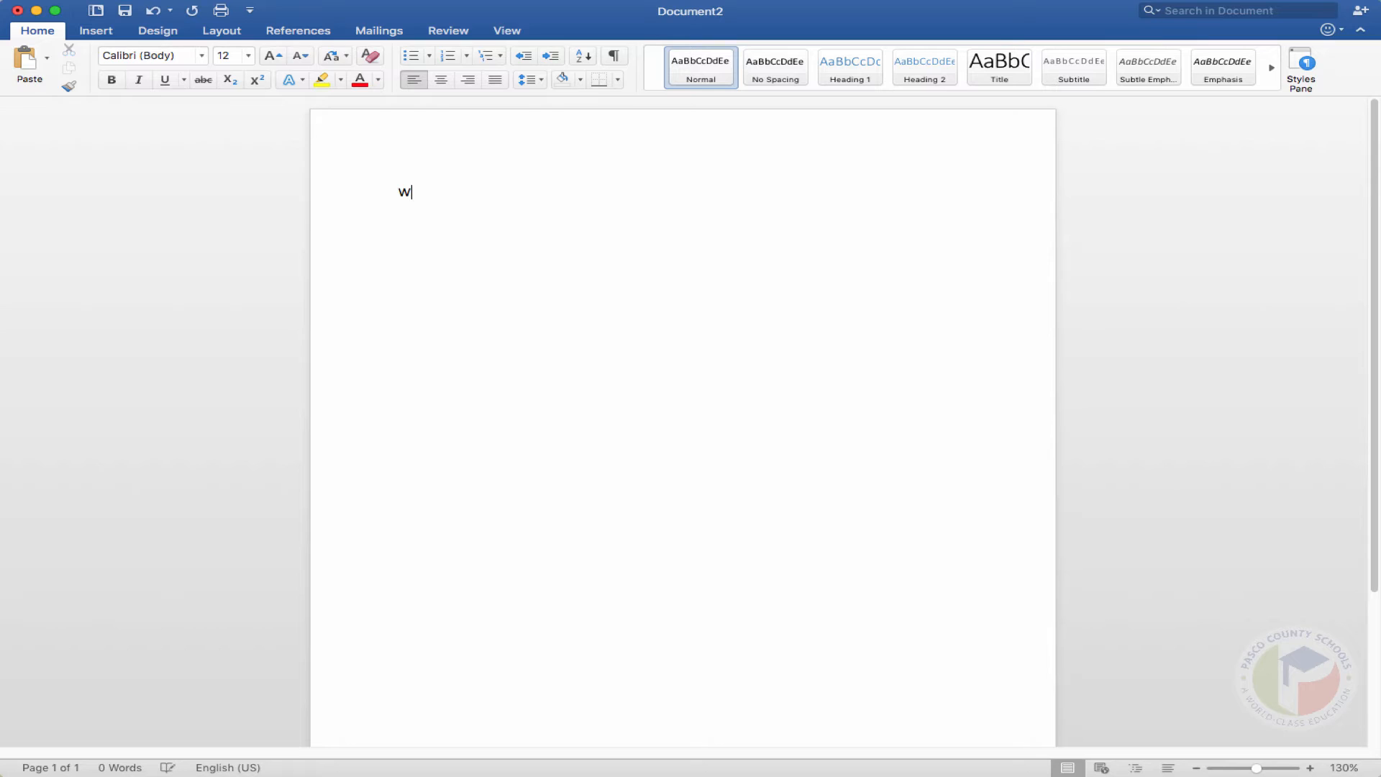
pyautogui.write('Lea')
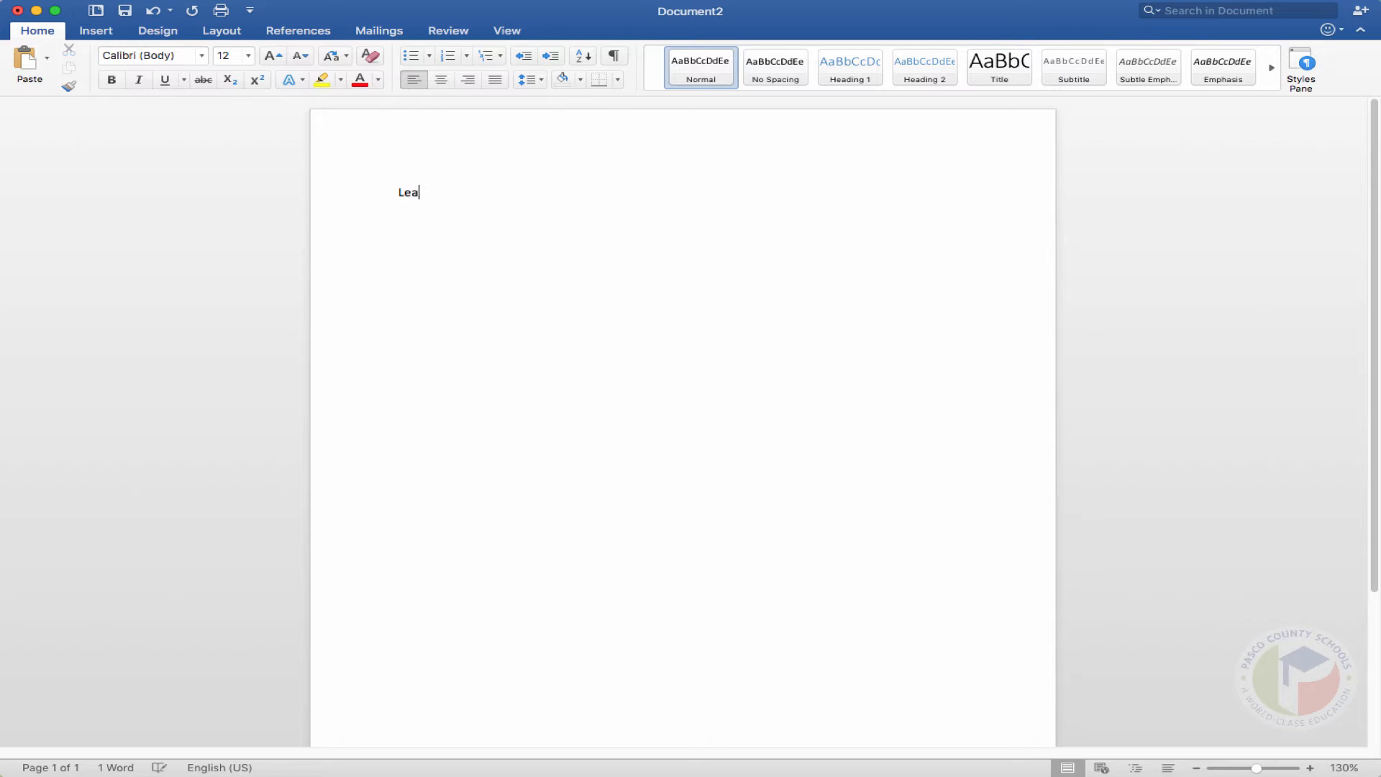
pyautogui.write('rning Goal')
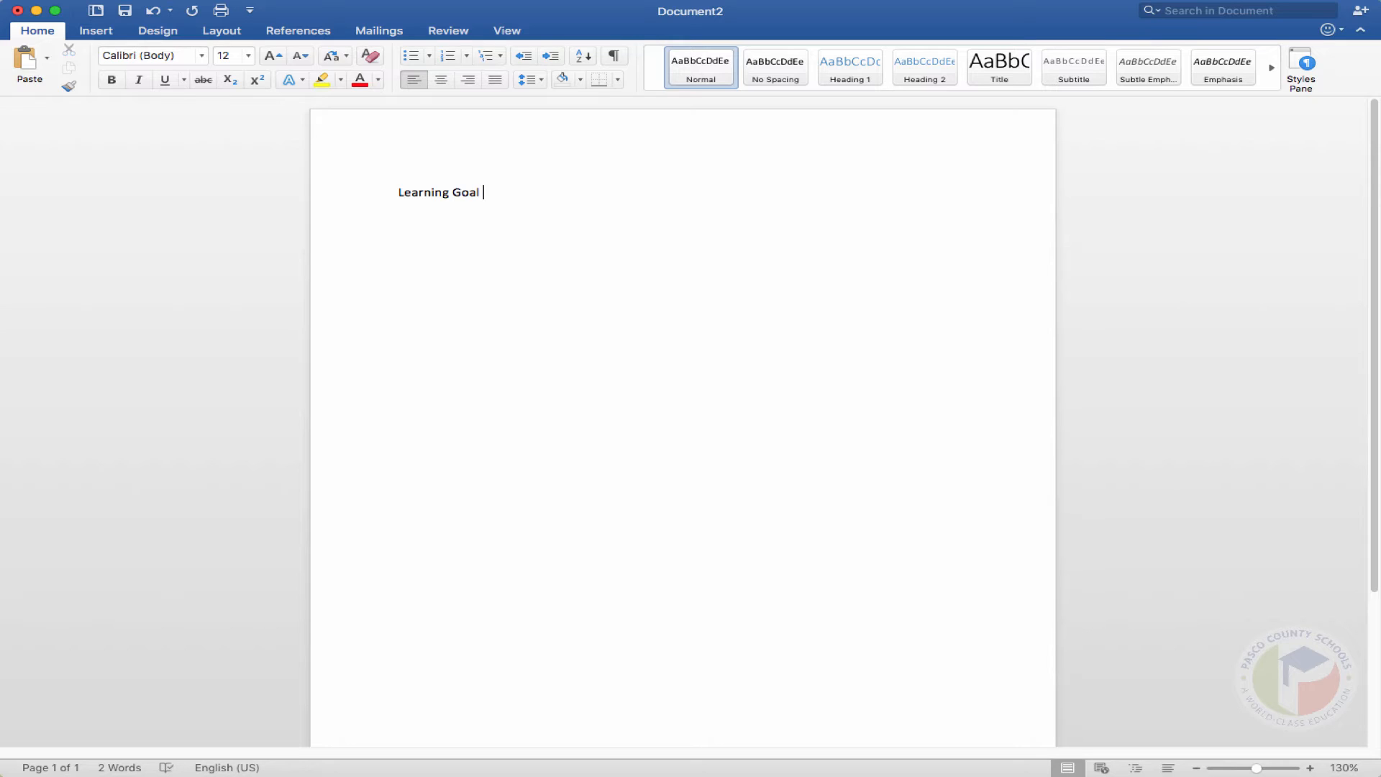
pyautogui.write('Week#2')
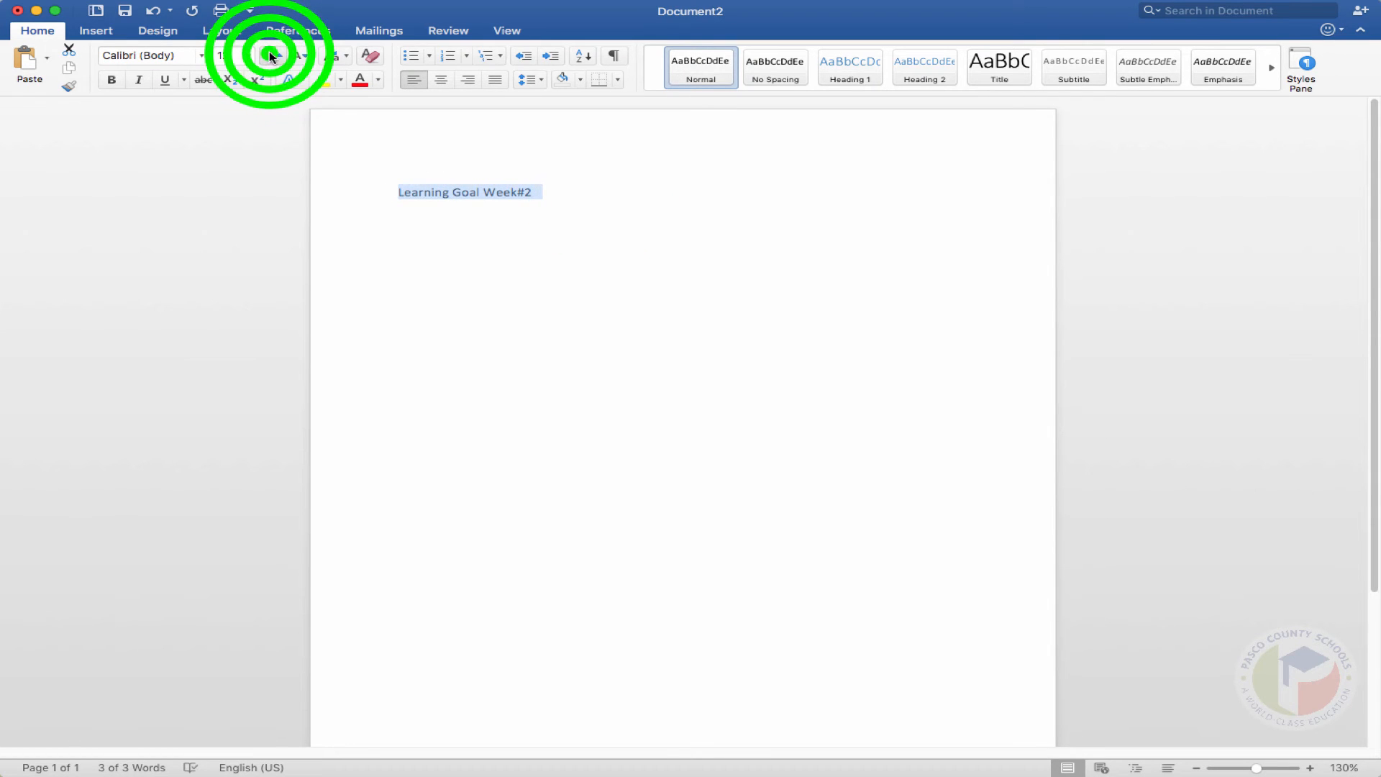
pyautogui.click(232, 55)
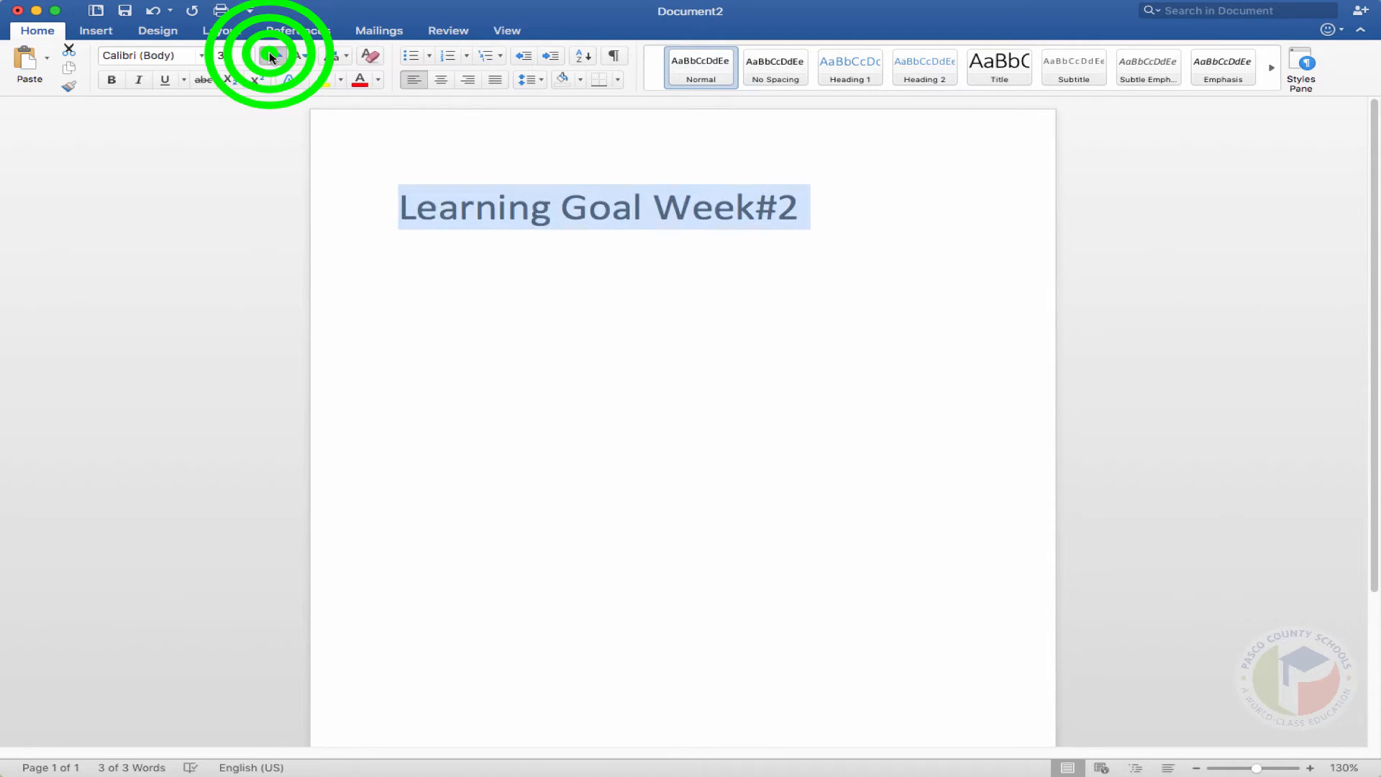
pyautogui.click(272, 56)
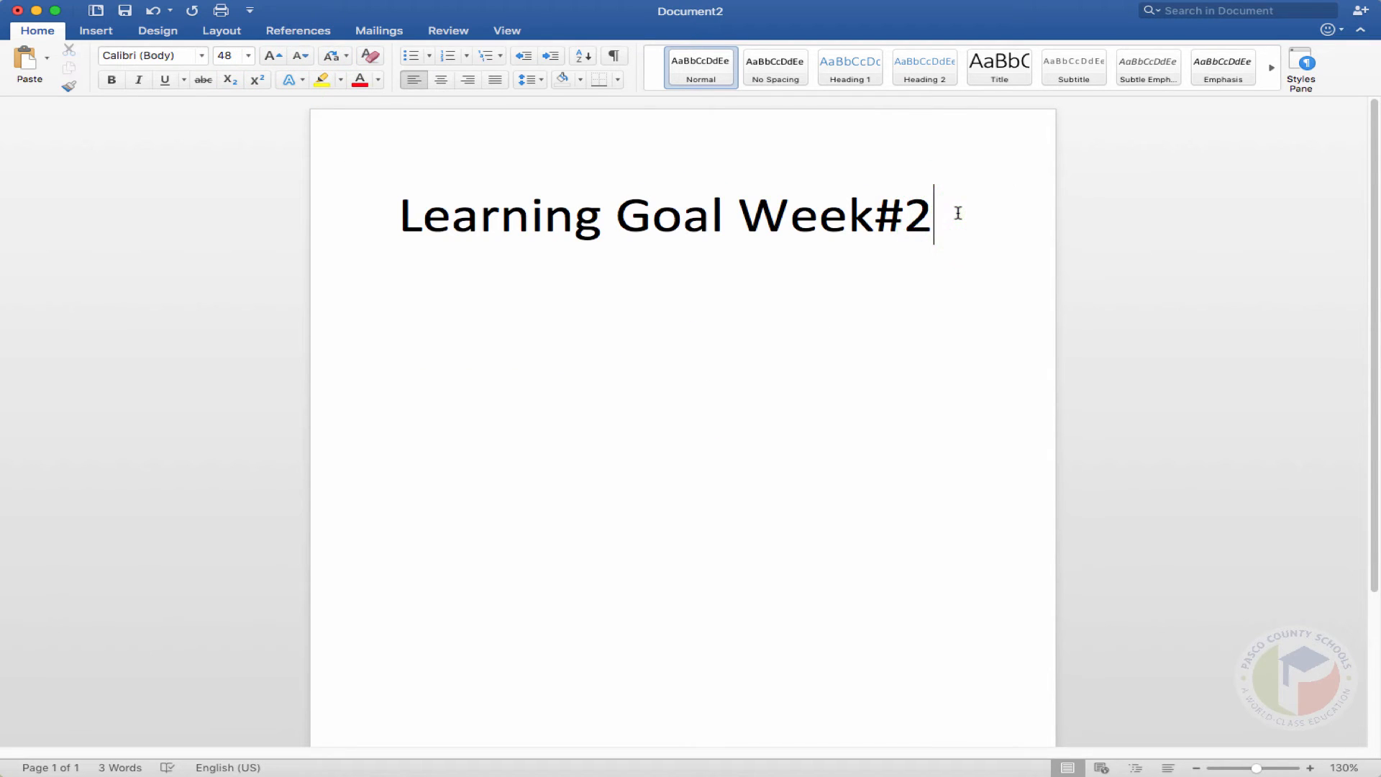
pyautogui.press('enter')
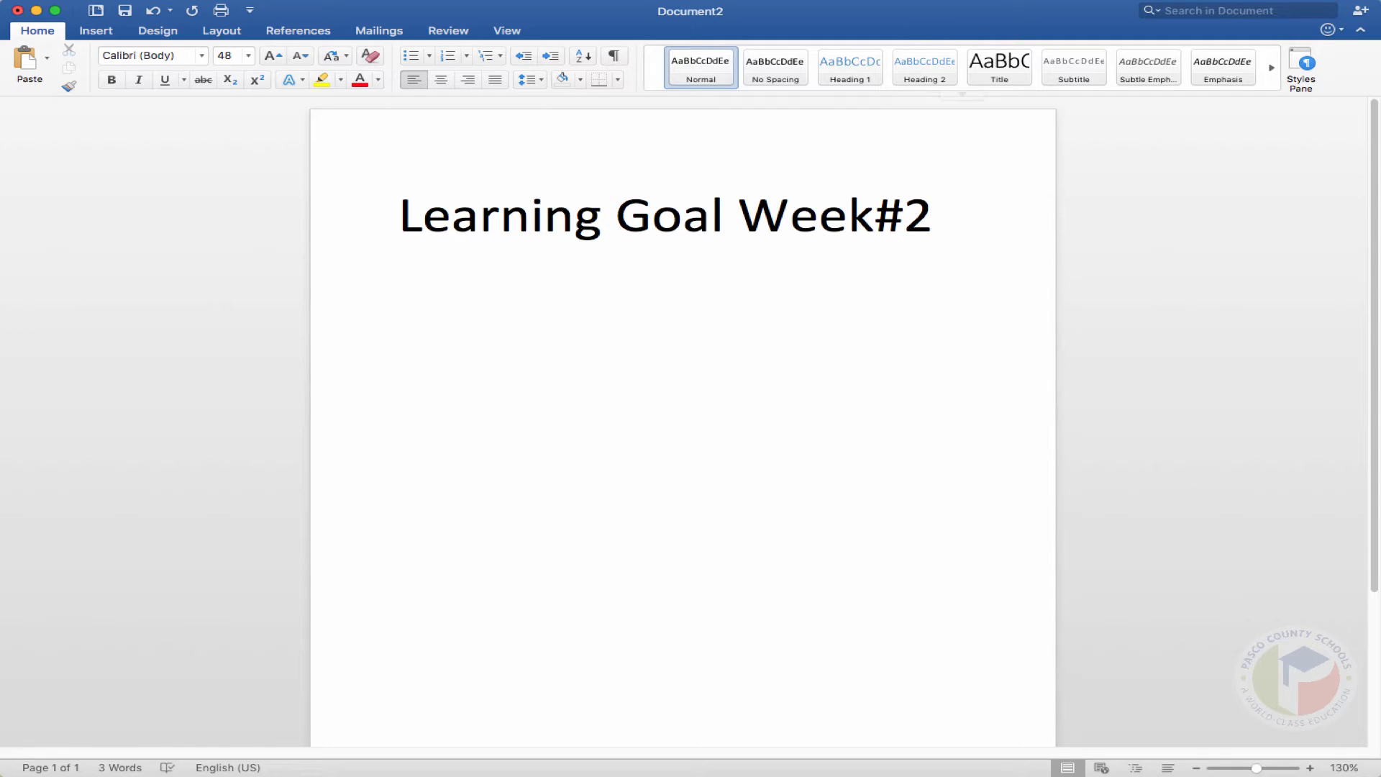
# - Turn on bullets and type placeholder items such as 'Asdfdf' below the heading
pyautogui.click(413, 55)
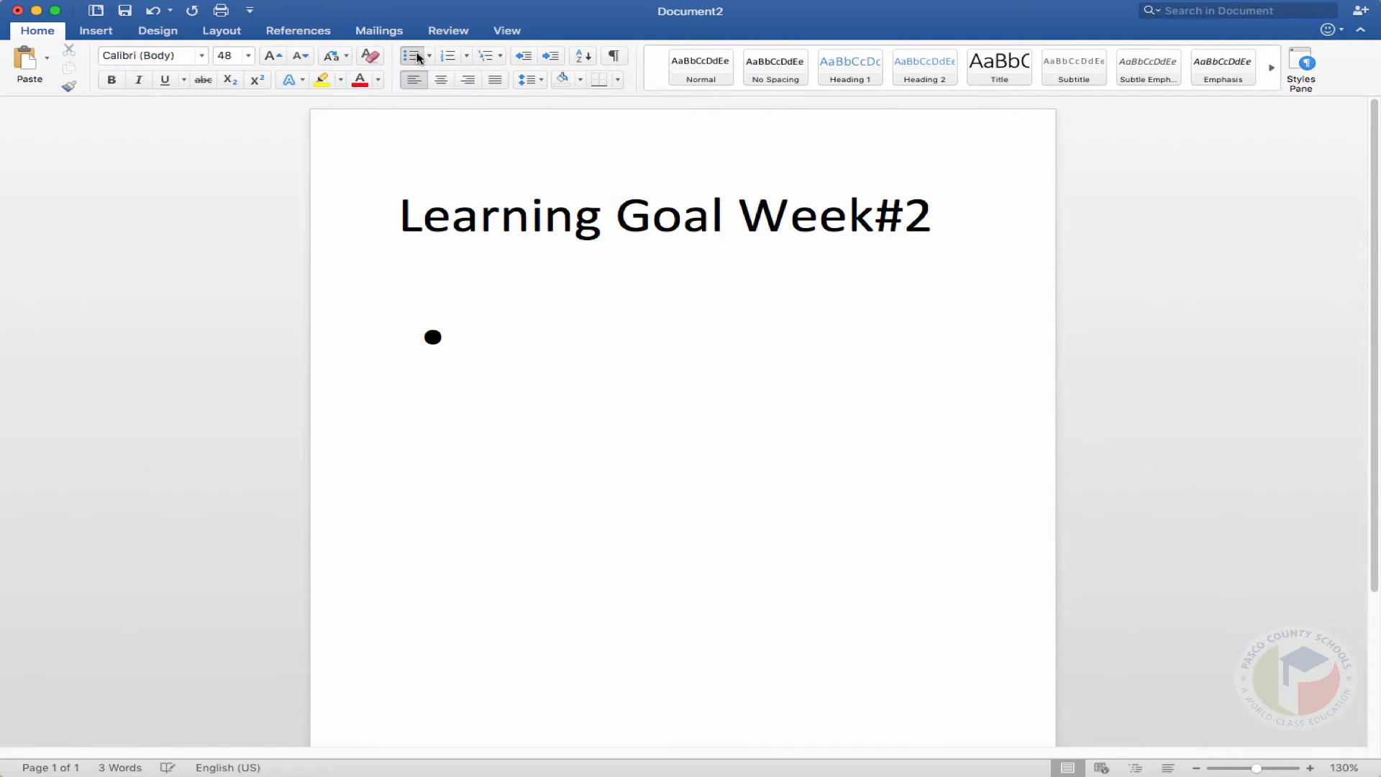
pyautogui.write('Asdfdf')
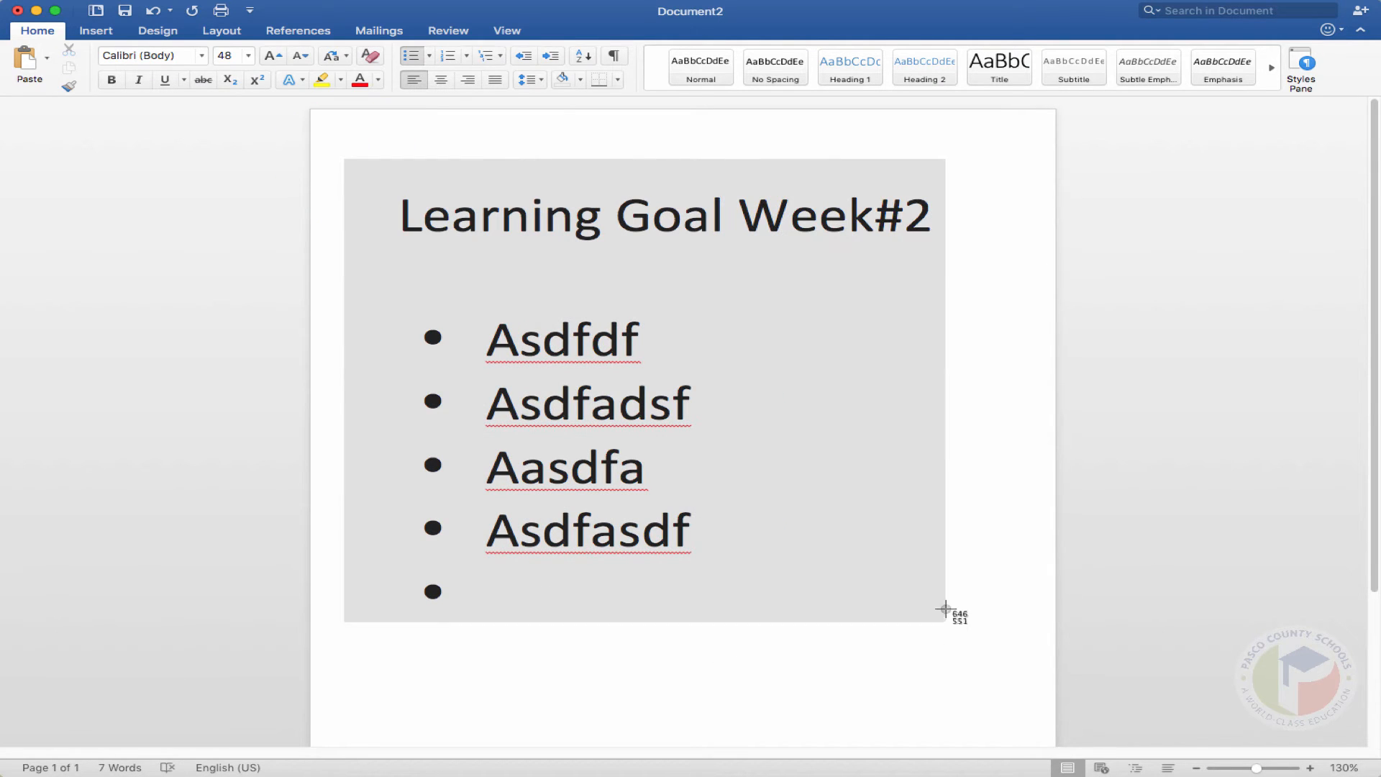
# - Drag a screenshot region around the Word heading and bulleted list
pyautogui.moveTo(944, 609); pyautogui.dragTo(986, 557)
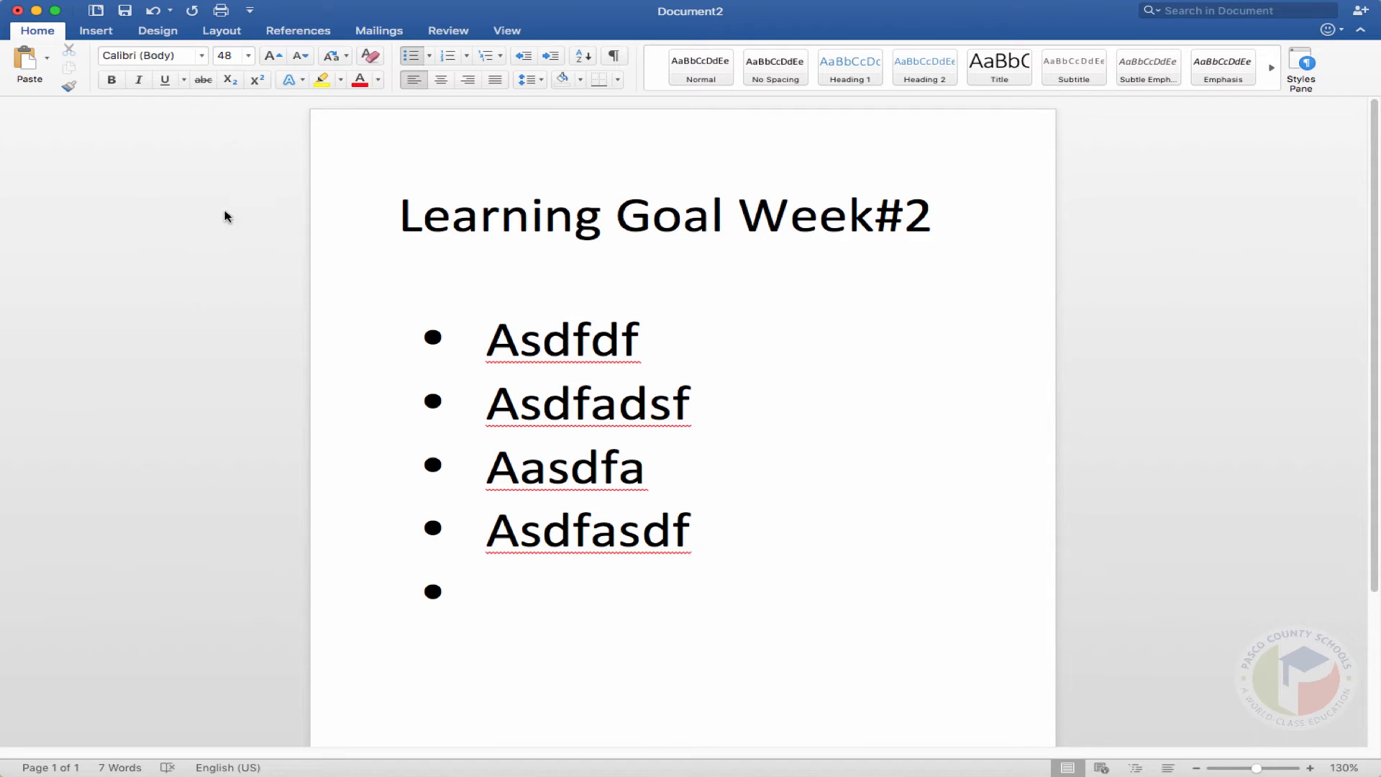
pyautogui.moveTo(1013, 24)
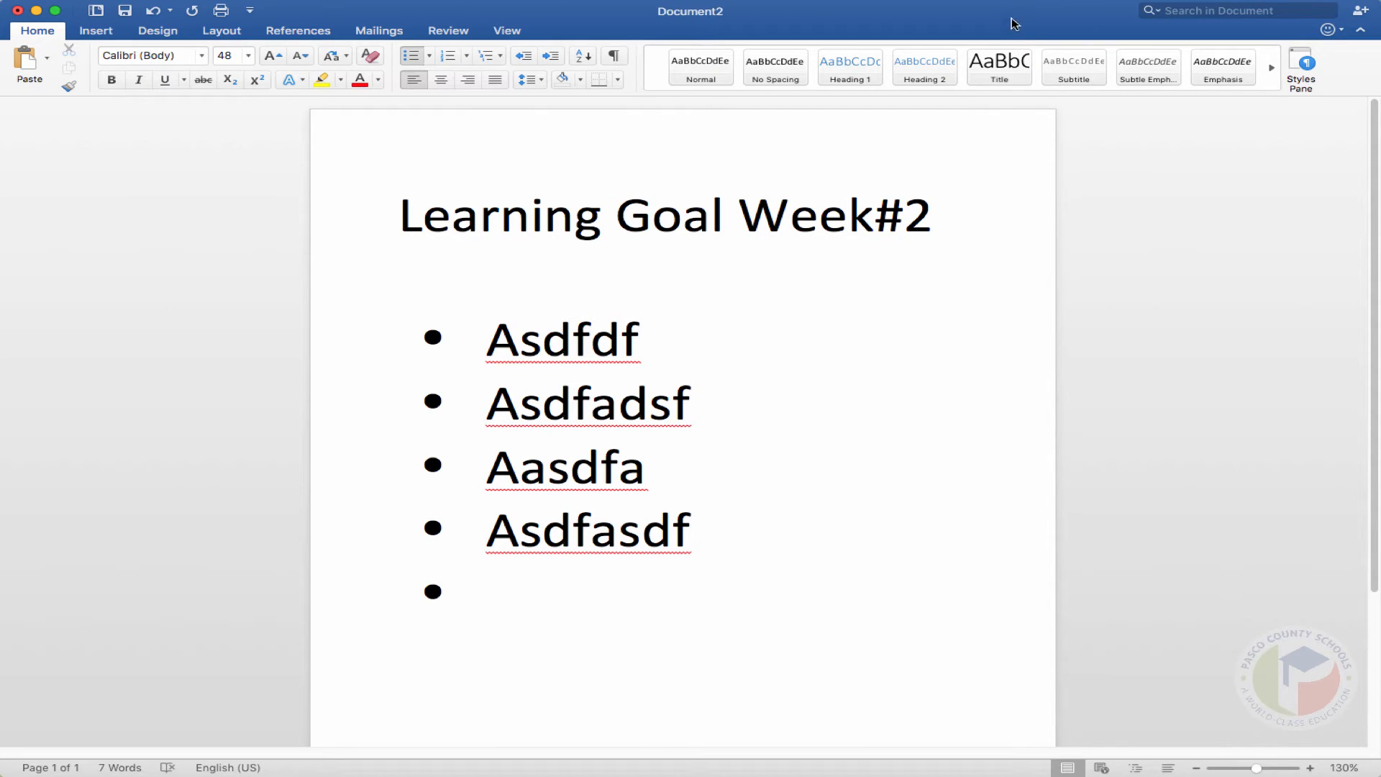
# - Select PosteRazor.app in Finder's Applications folder
pyautogui.click(1027, 24)
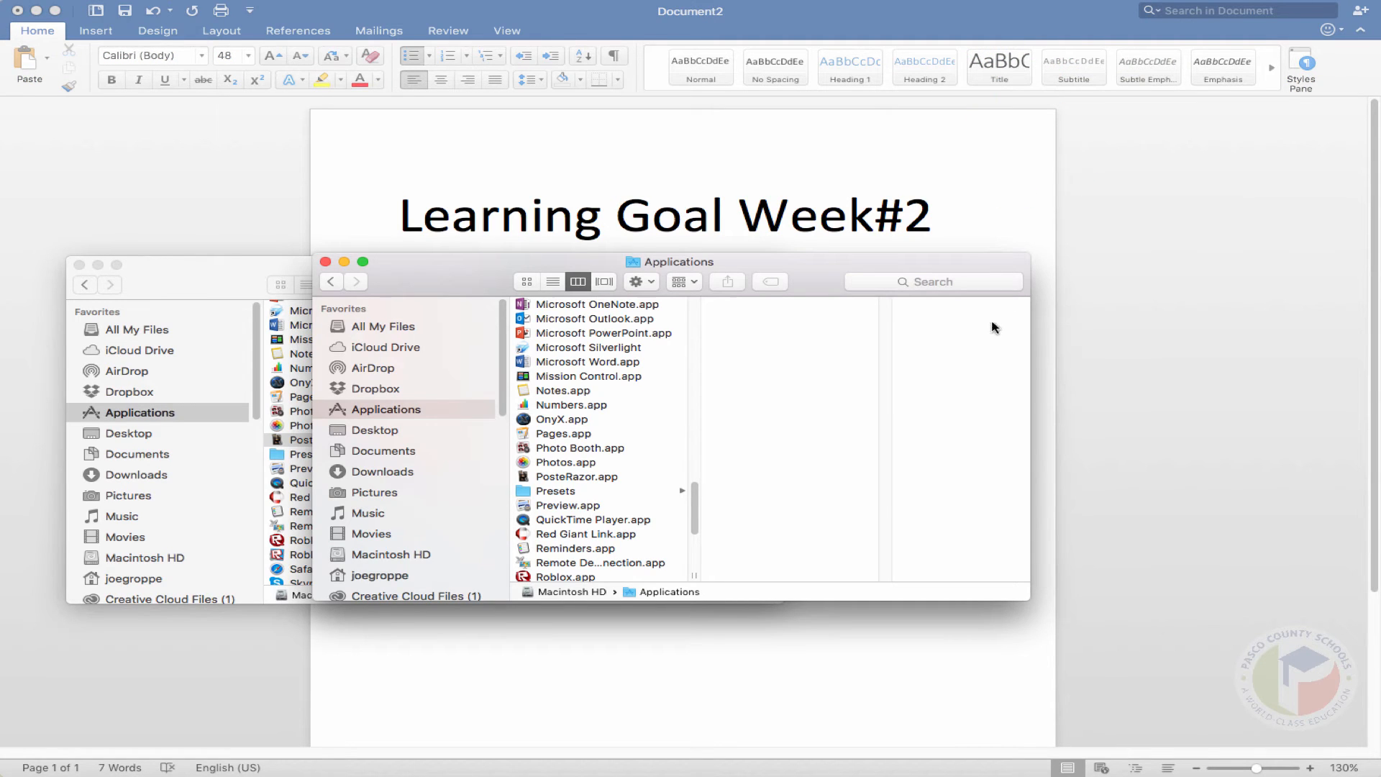
pyautogui.moveTo(686, 474)
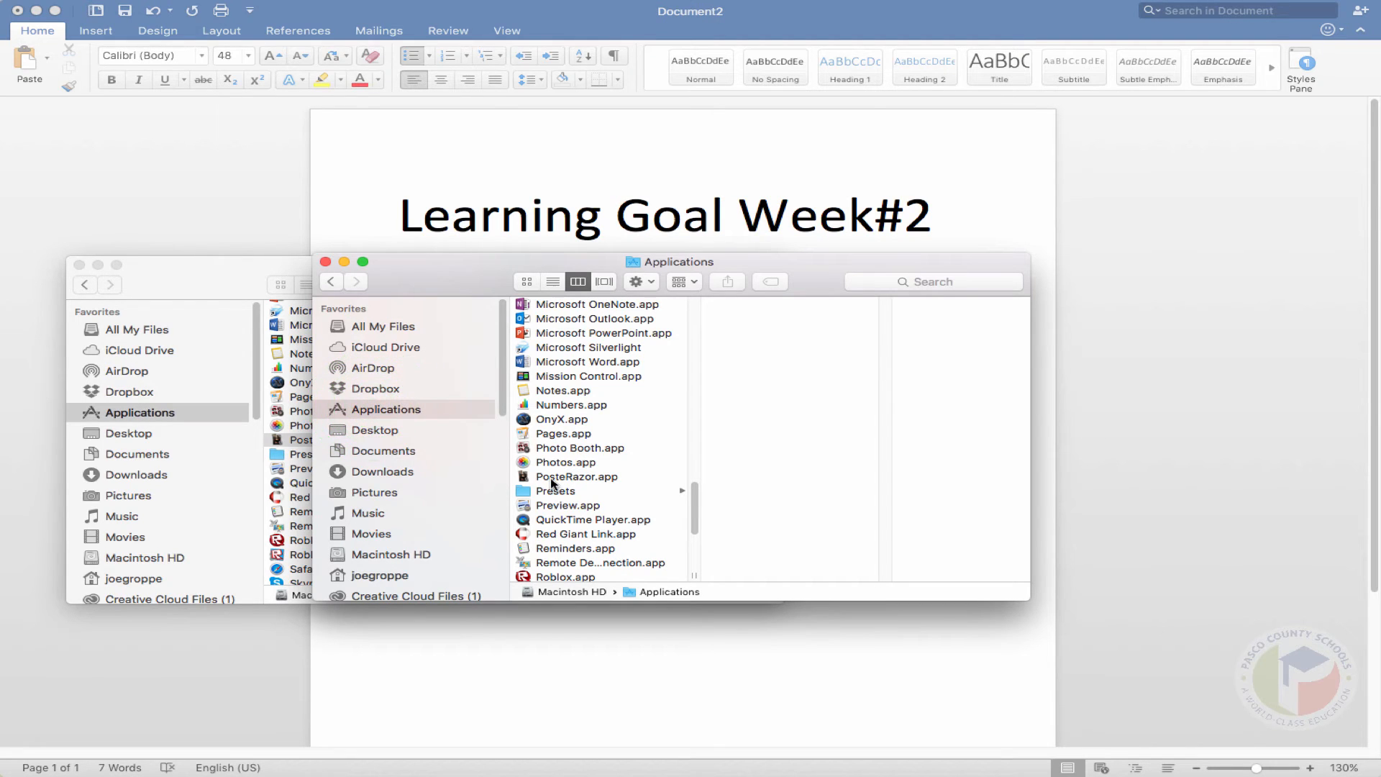
pyautogui.click(578, 477)
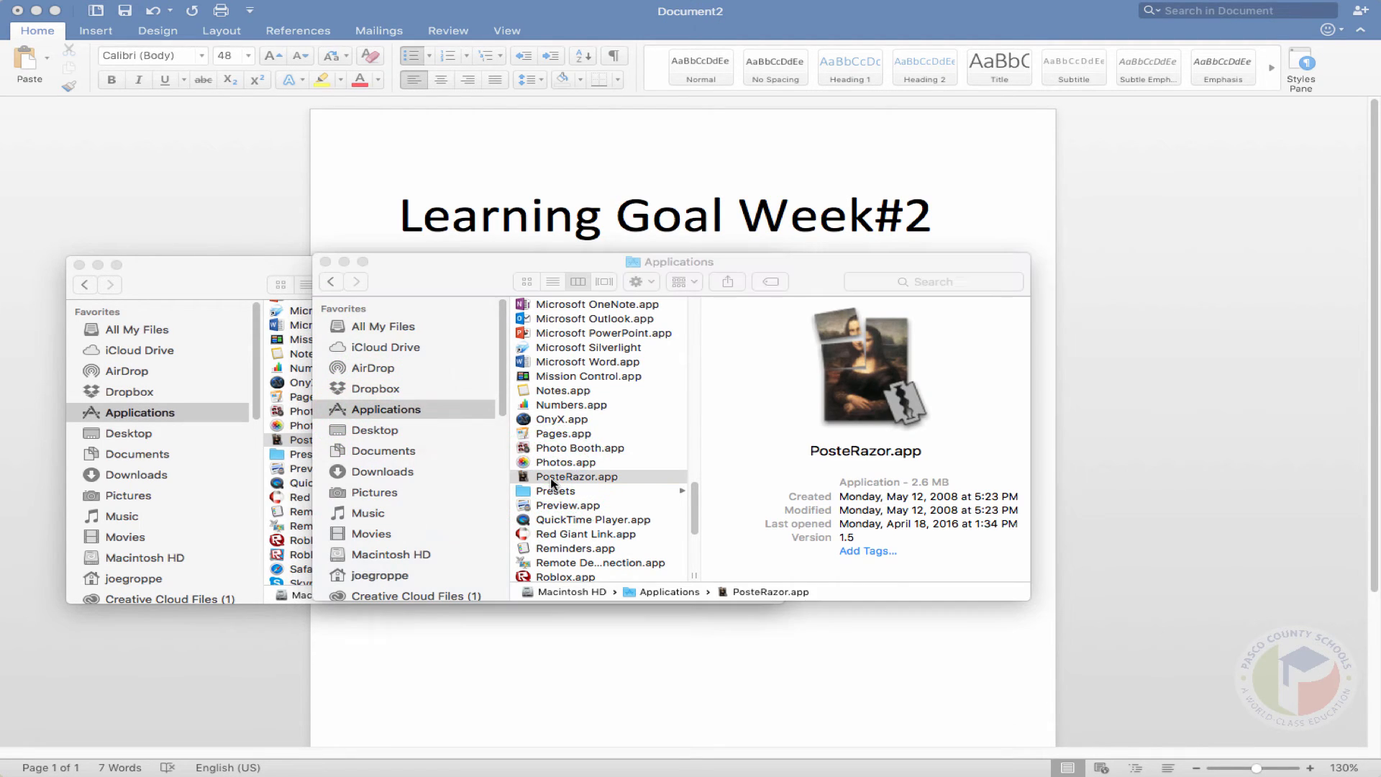
pyautogui.moveTo(315, 287)
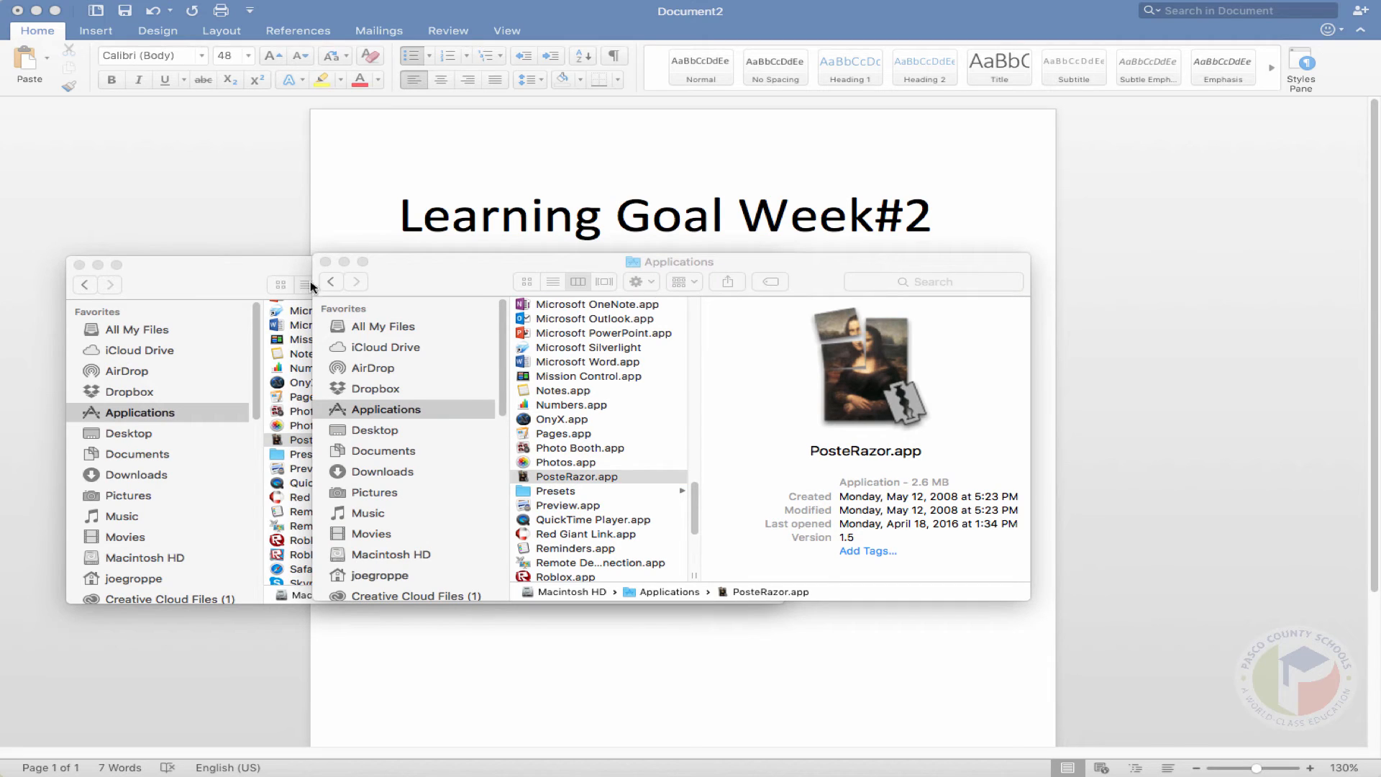
# - Launch PosteRazor by double-clicking PosteRazor.app
pyautogui.doubleClick(574, 476)
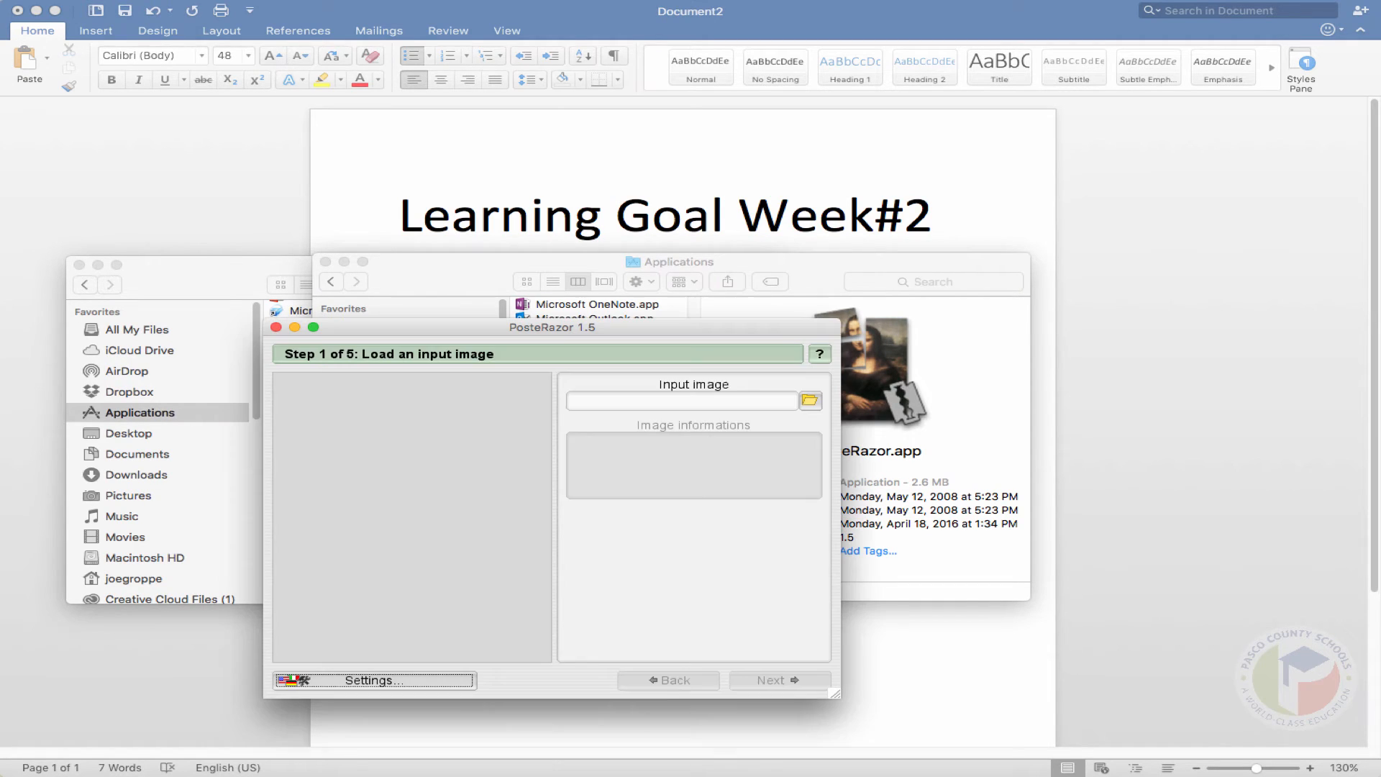
pyautogui.moveTo(415, 328)
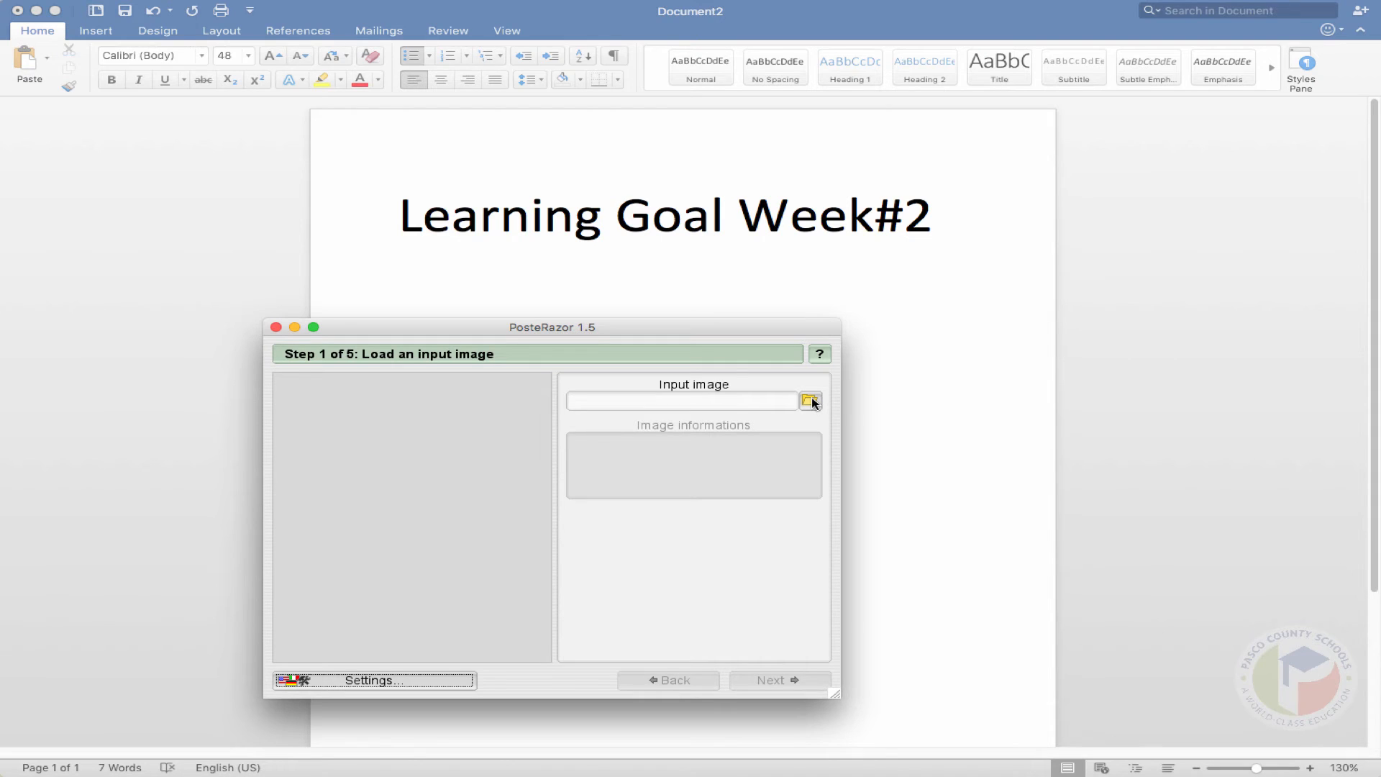
pyautogui.moveTo(812, 403)
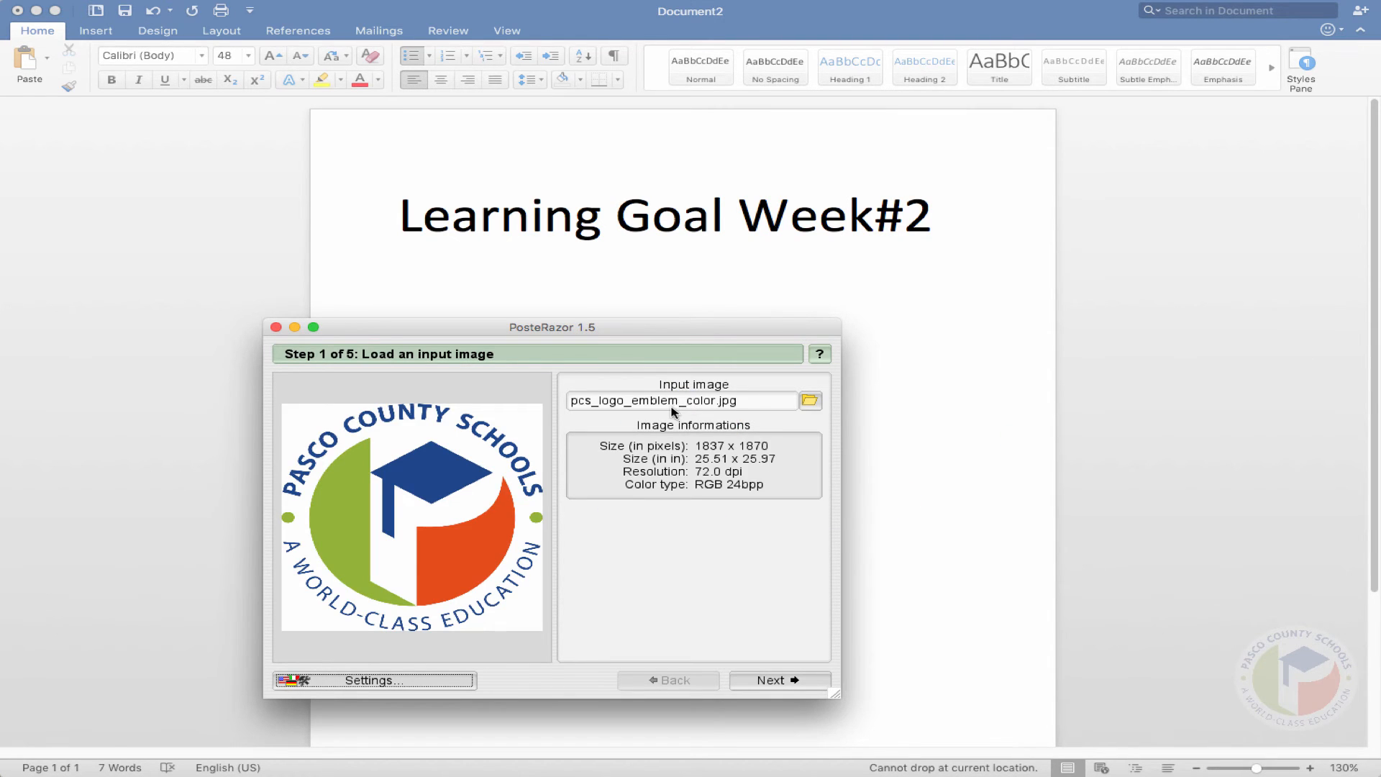
pyautogui.moveTo(408, 524)
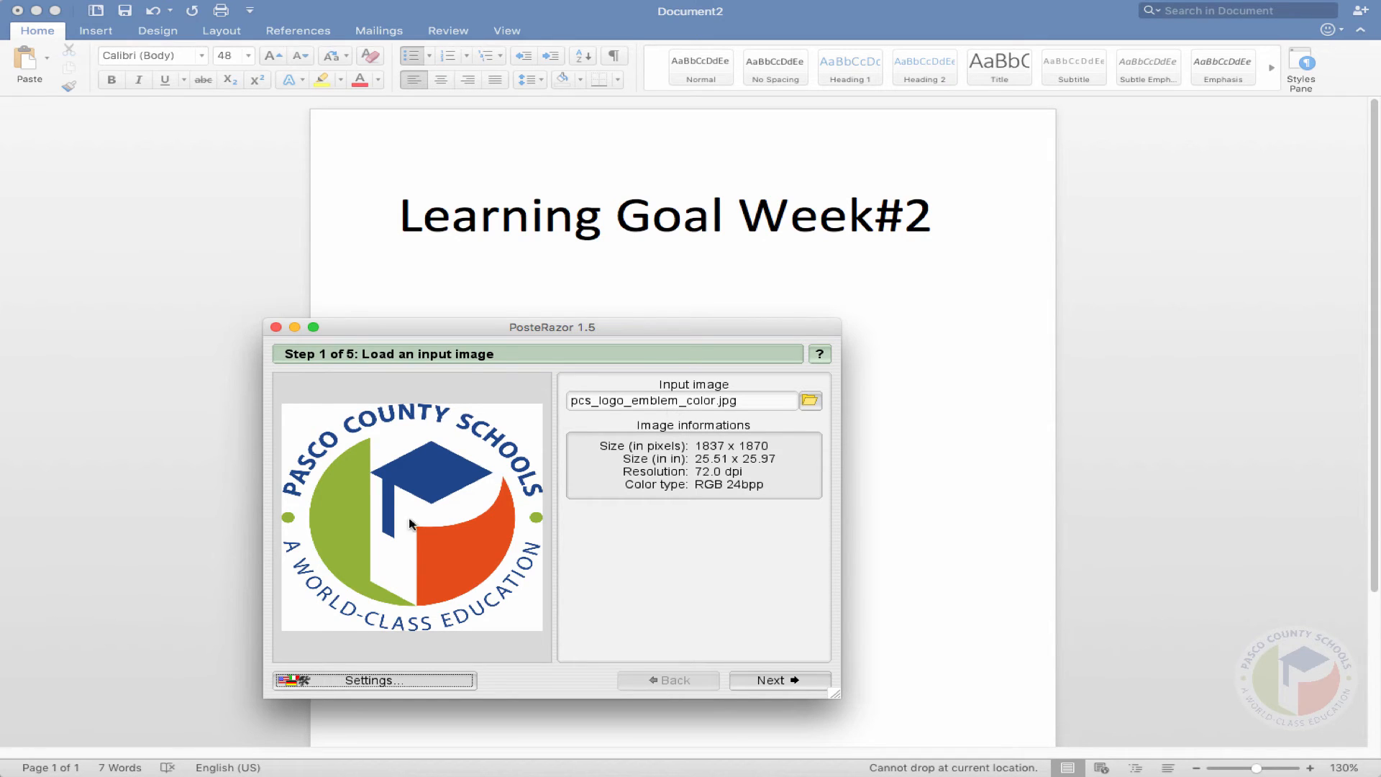
pyautogui.moveTo(798, 618)
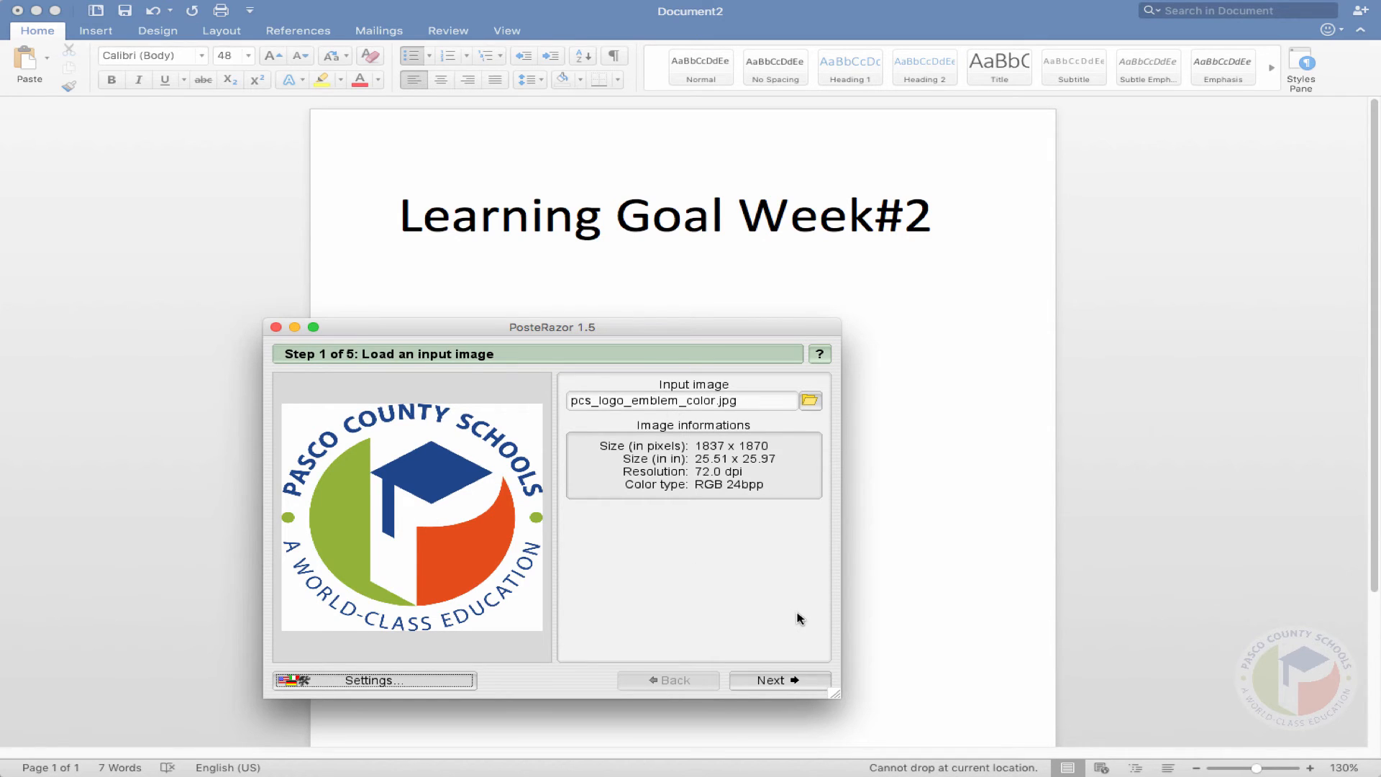
pyautogui.moveTo(615, 511)
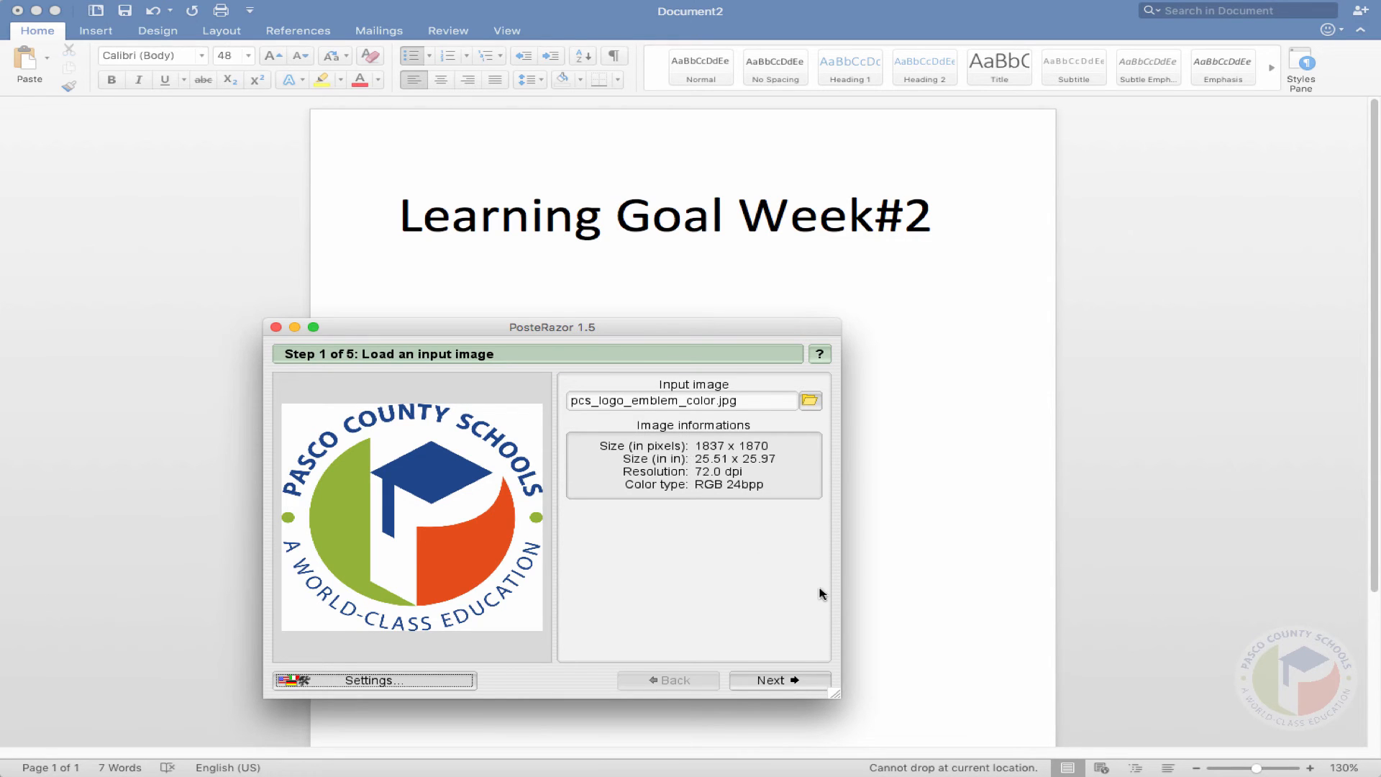
# - Advance to paper format, try landscape, then return to DIN A4 portrait
pyautogui.click(778, 679)
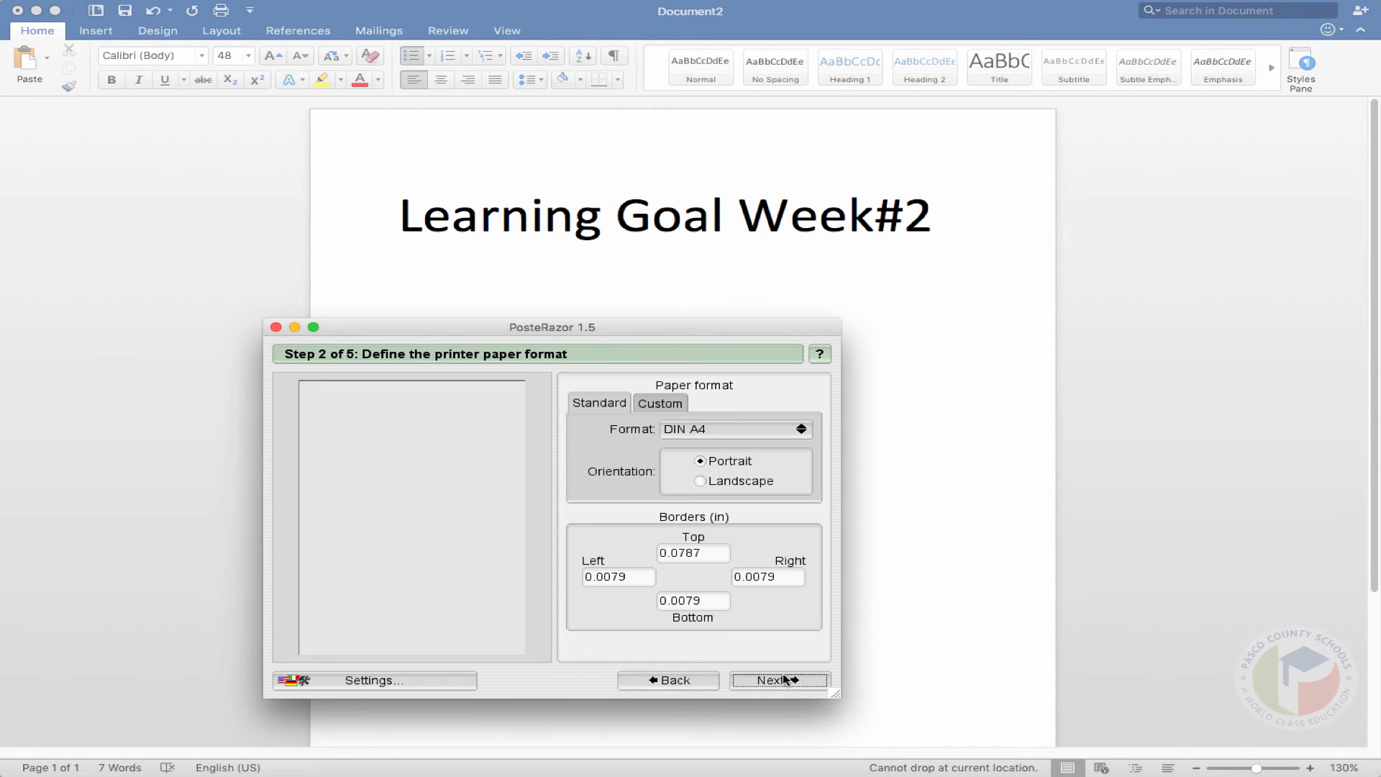
pyautogui.click(702, 483)
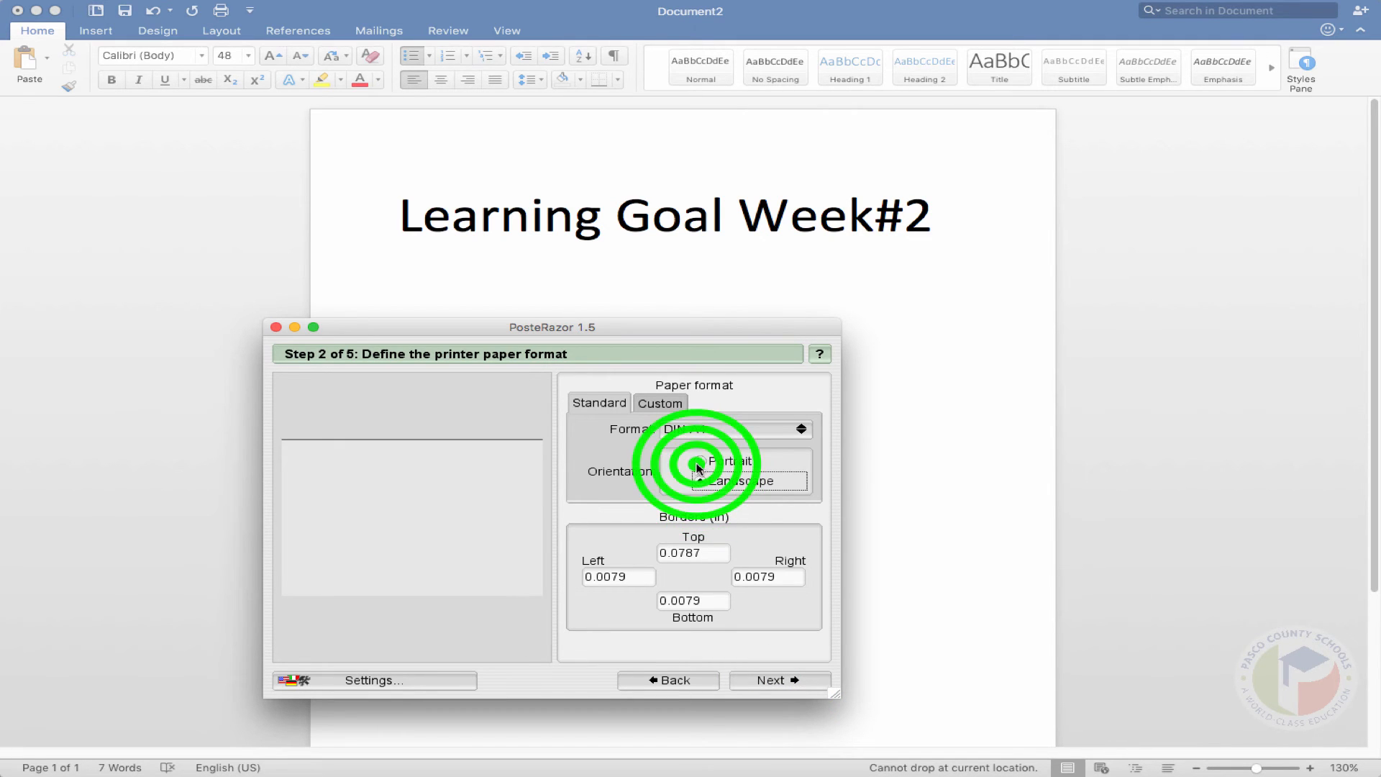
pyautogui.click(700, 462)
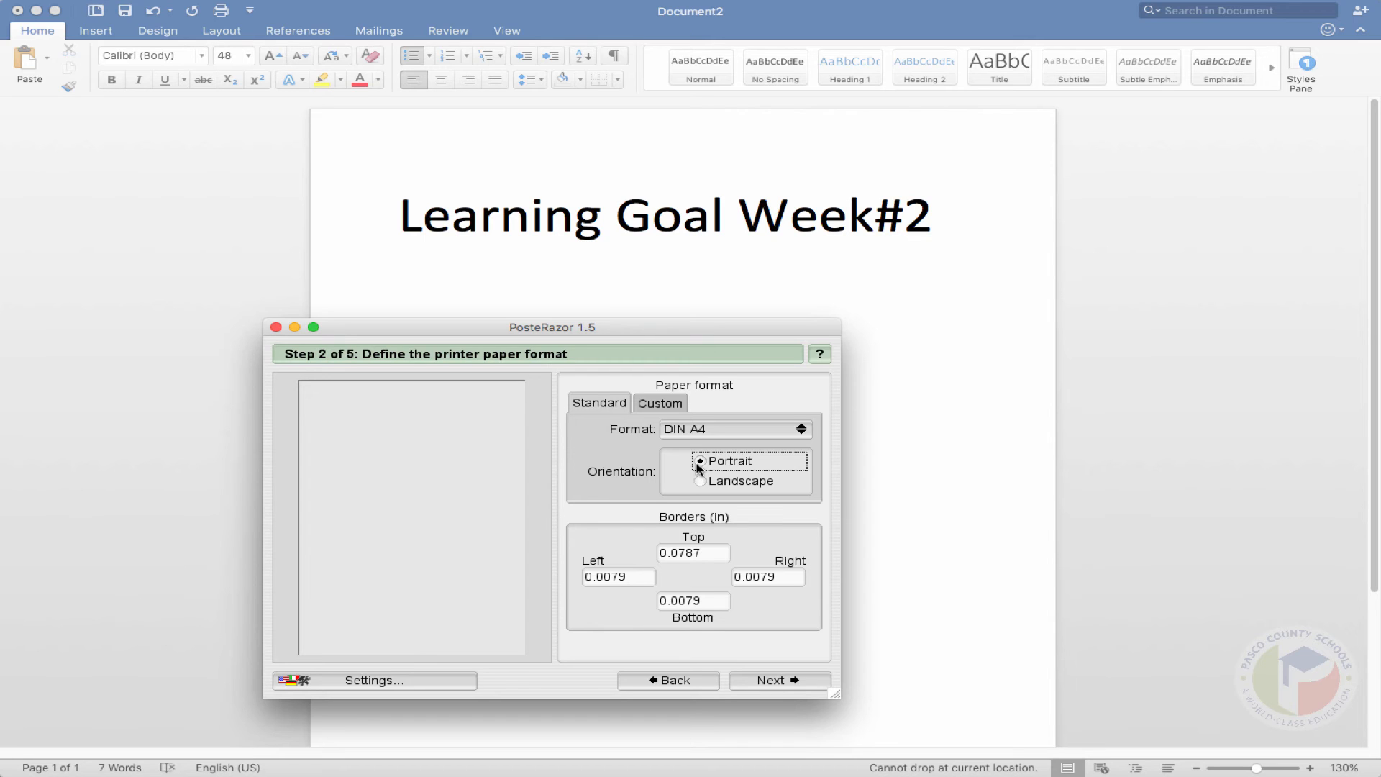
pyautogui.click(773, 680)
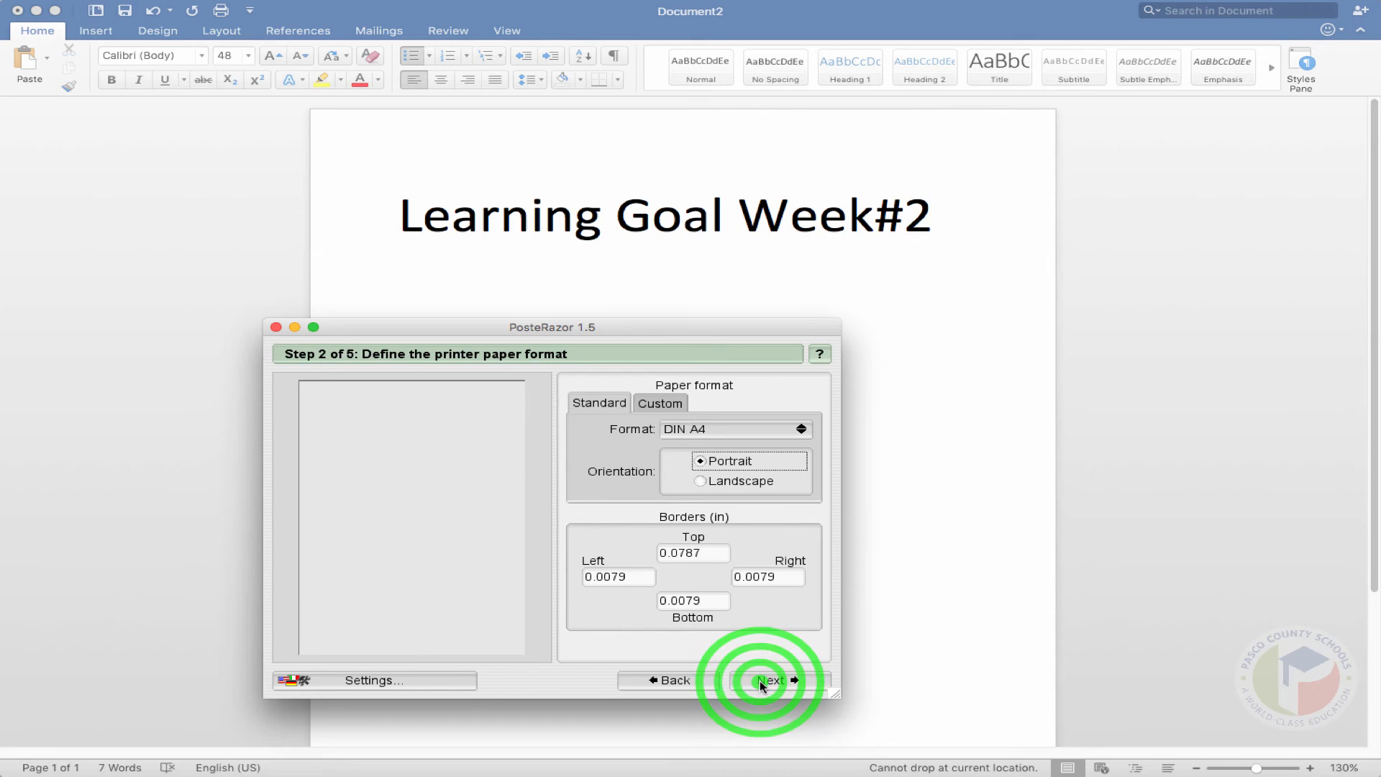
# - Advance to step 3, keeping 0.3937-inch tile overlap at bottom right
pyautogui.click(771, 680)
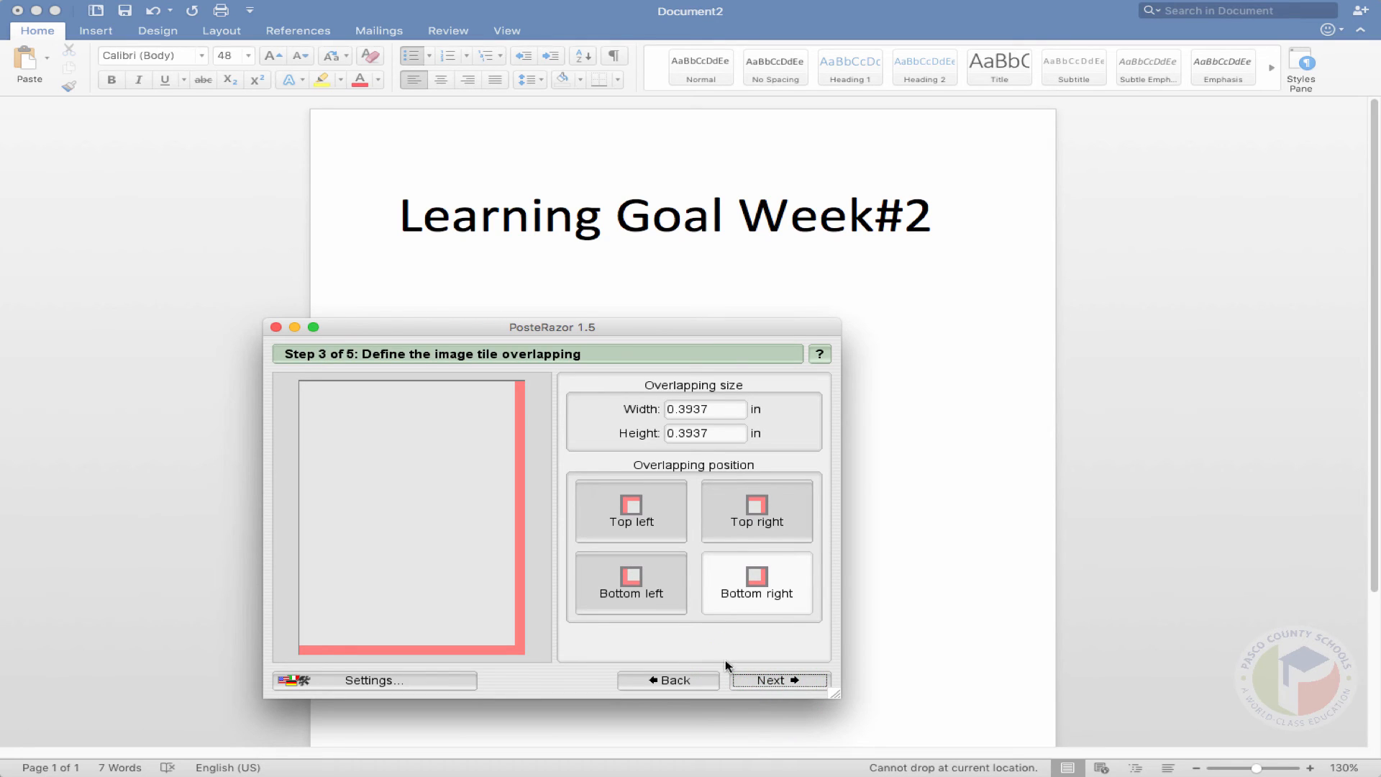
pyautogui.moveTo(452, 651)
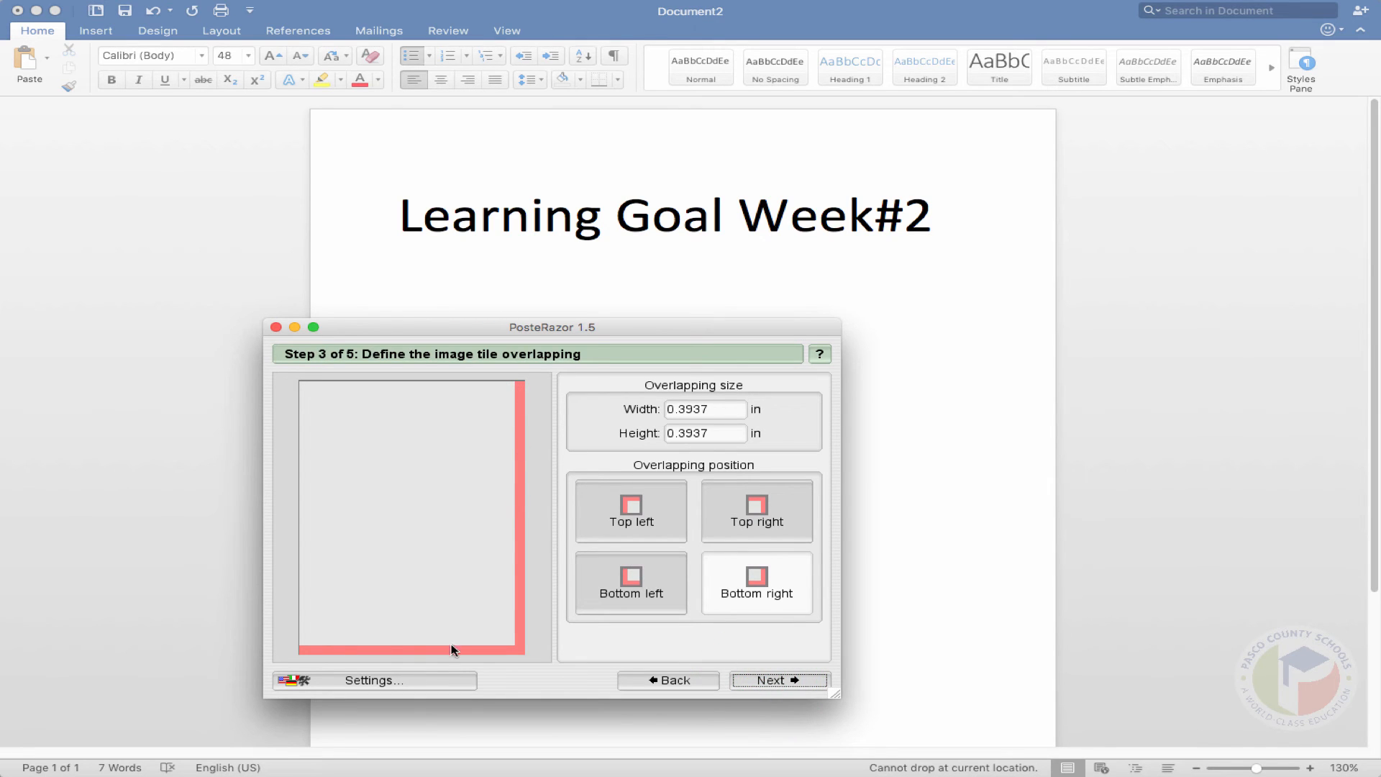
pyautogui.moveTo(514, 663)
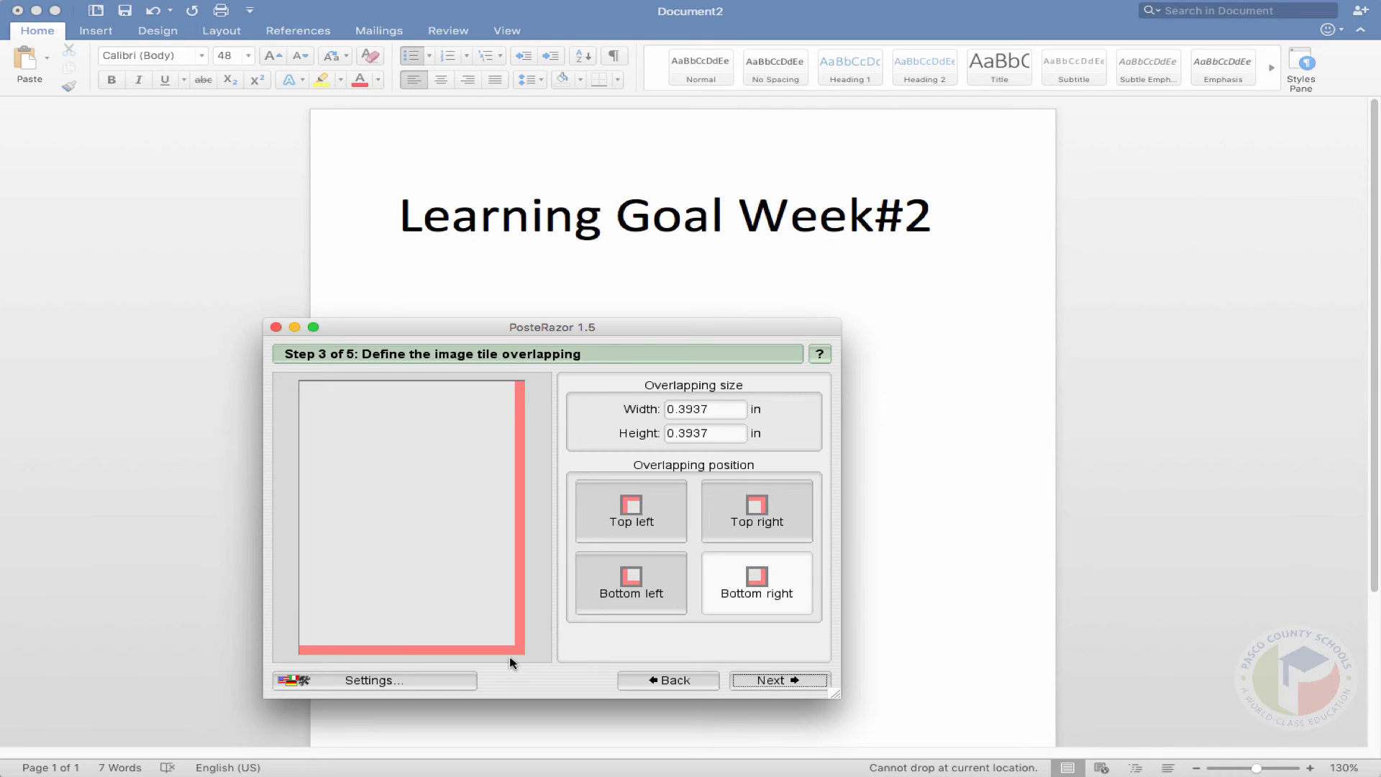
pyautogui.moveTo(519, 384)
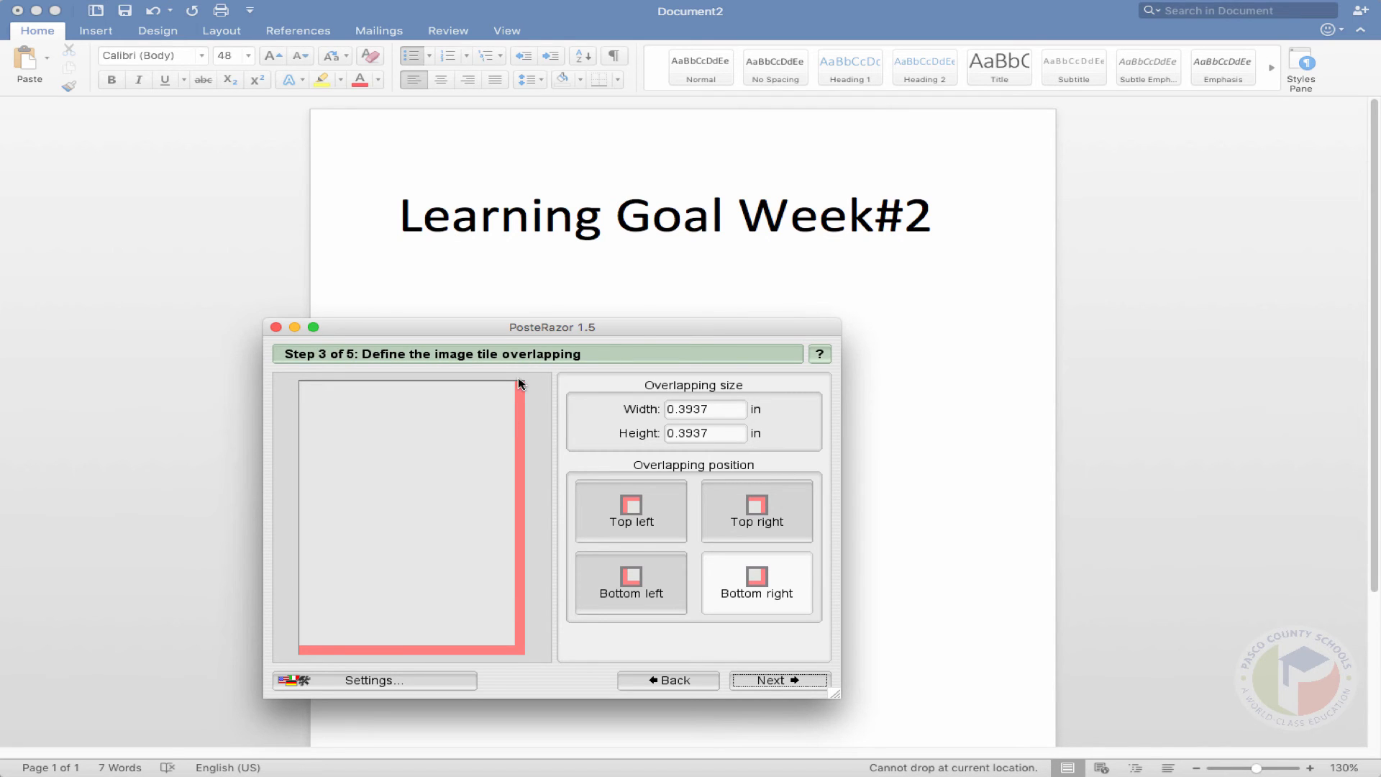
pyautogui.moveTo(518, 391)
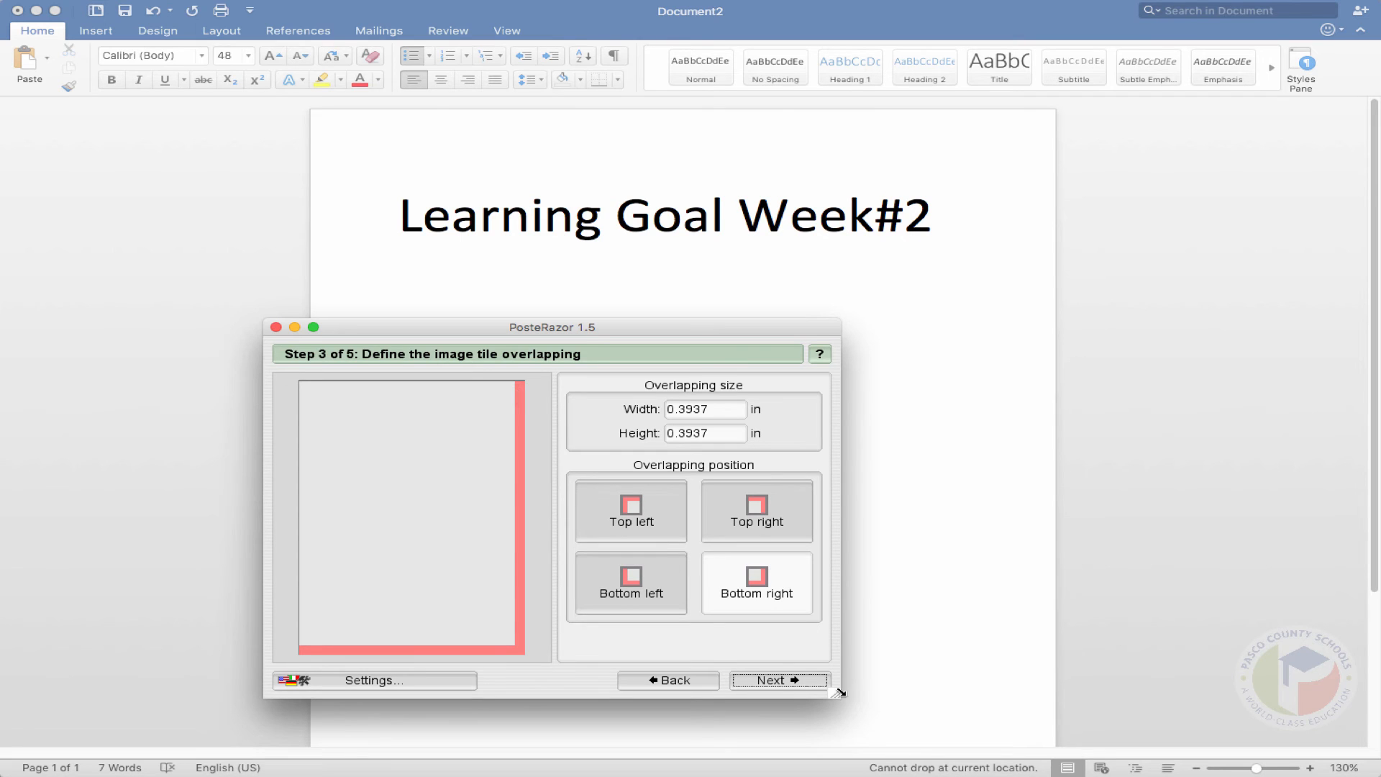
# - Set the final poster size to 4 pages wide, about 2.85 pages high
pyautogui.click(778, 680)
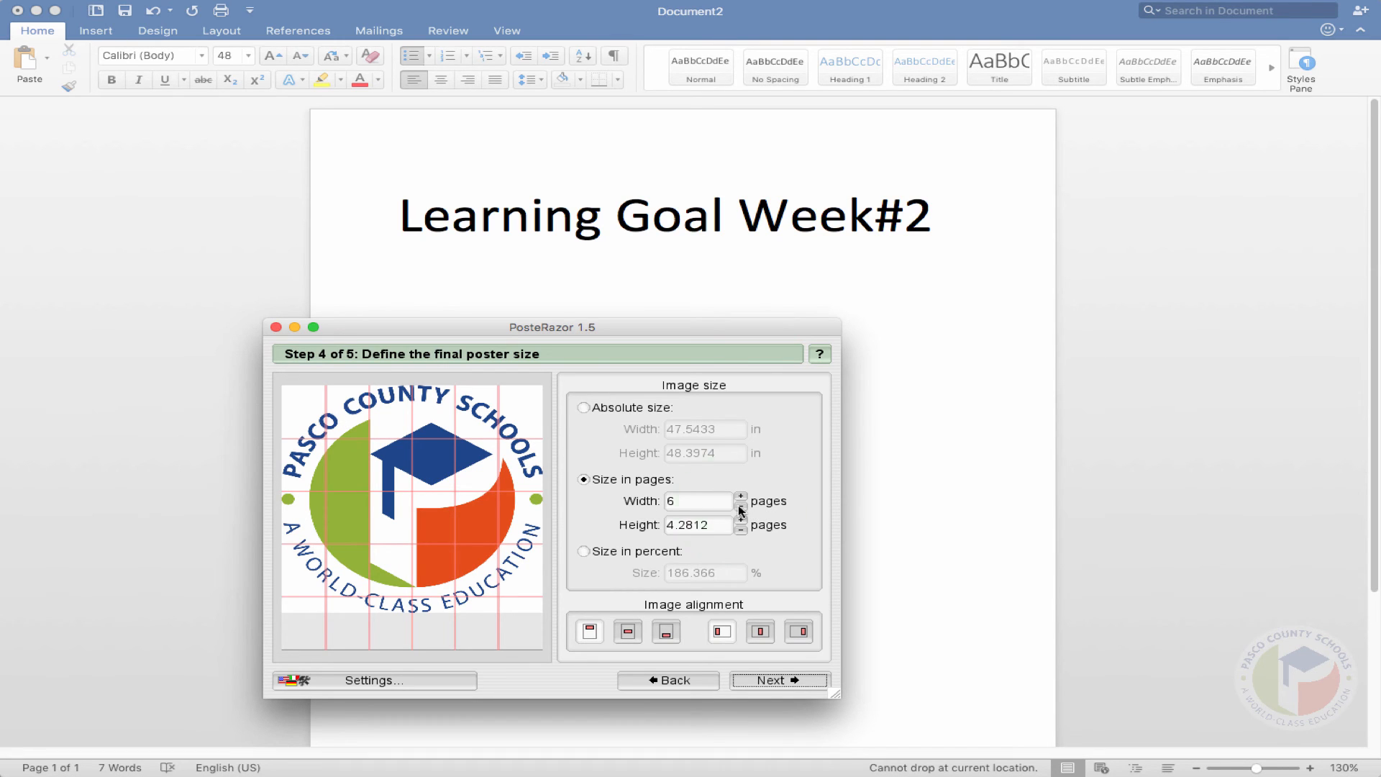
pyautogui.click(741, 505)
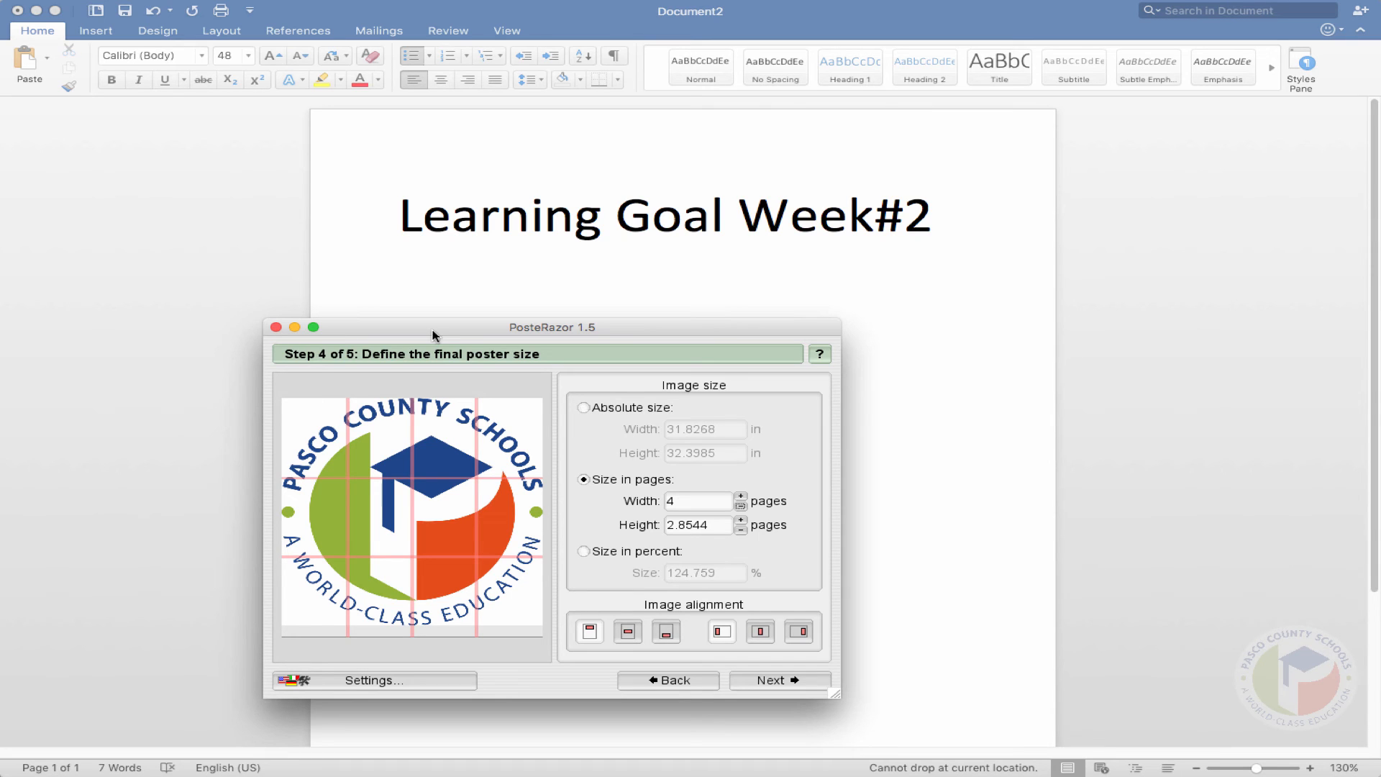
pyautogui.click(779, 680)
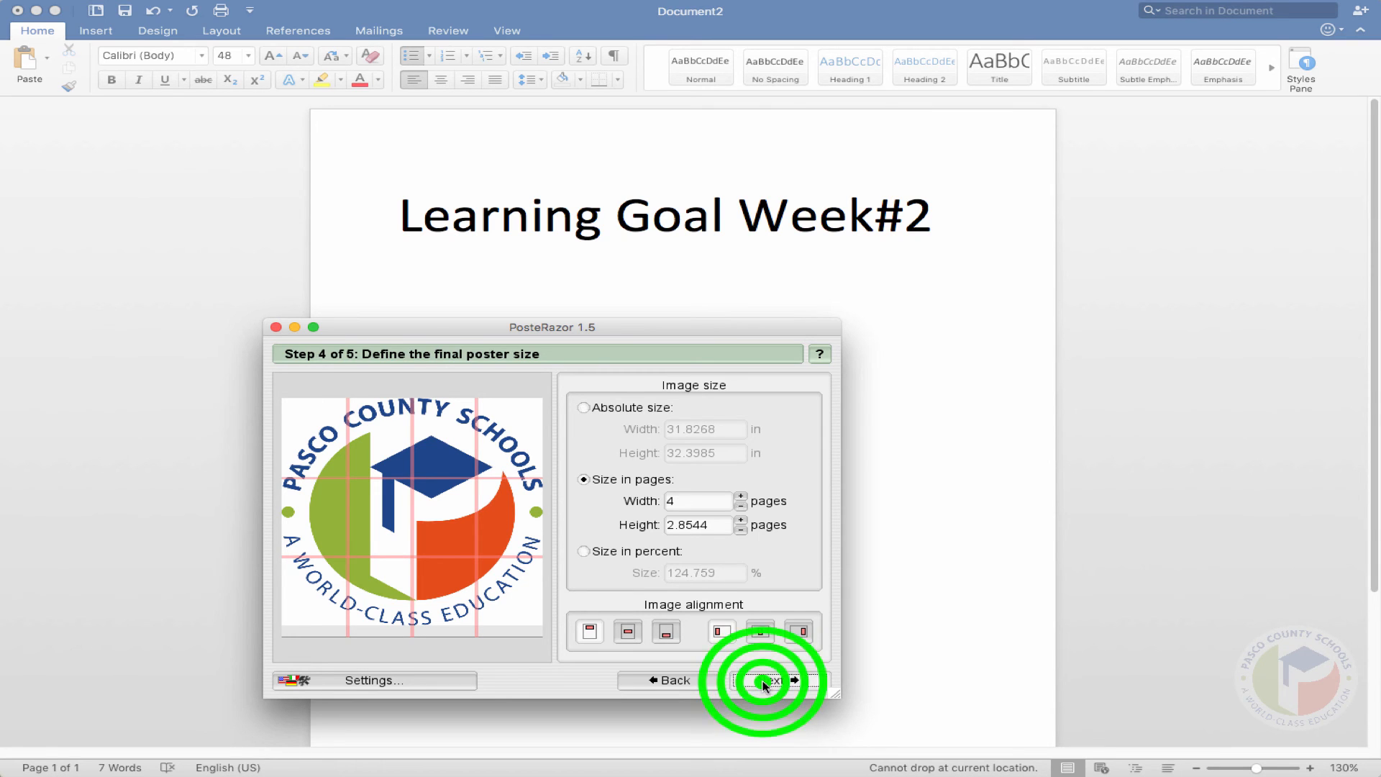
# - Advance to Step 5, Save the Poster, keeping 'Launch PDF application' checked
pyautogui.click(773, 680)
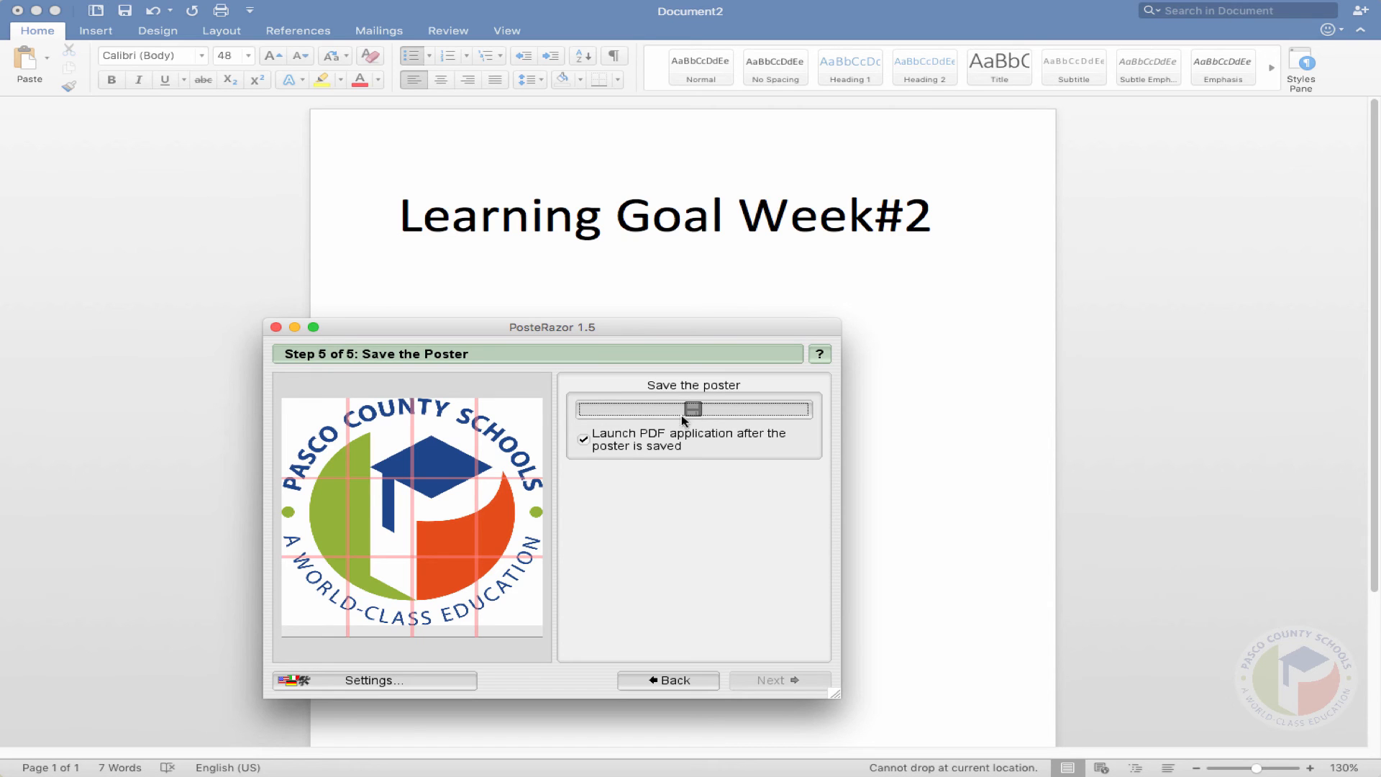
pyautogui.moveTo(654, 447)
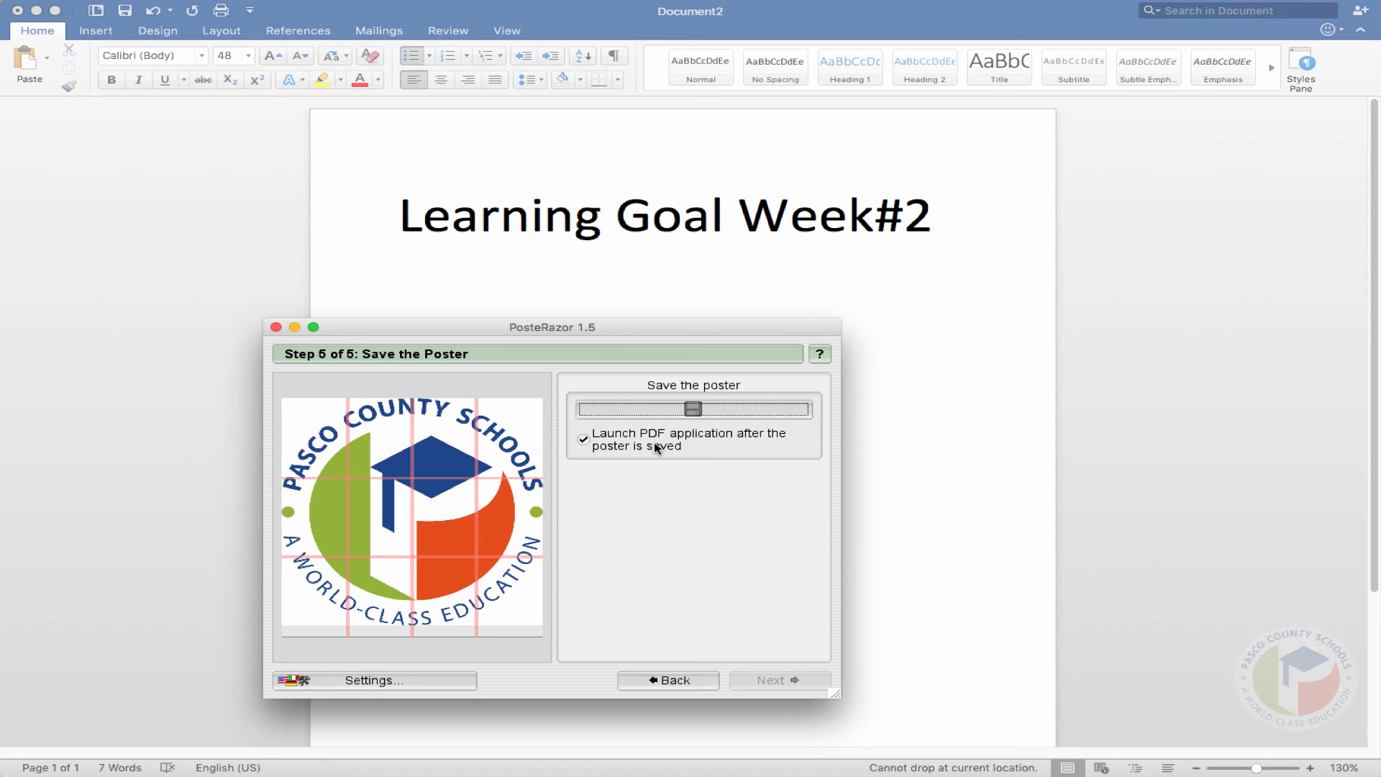
pyautogui.moveTo(511, 401)
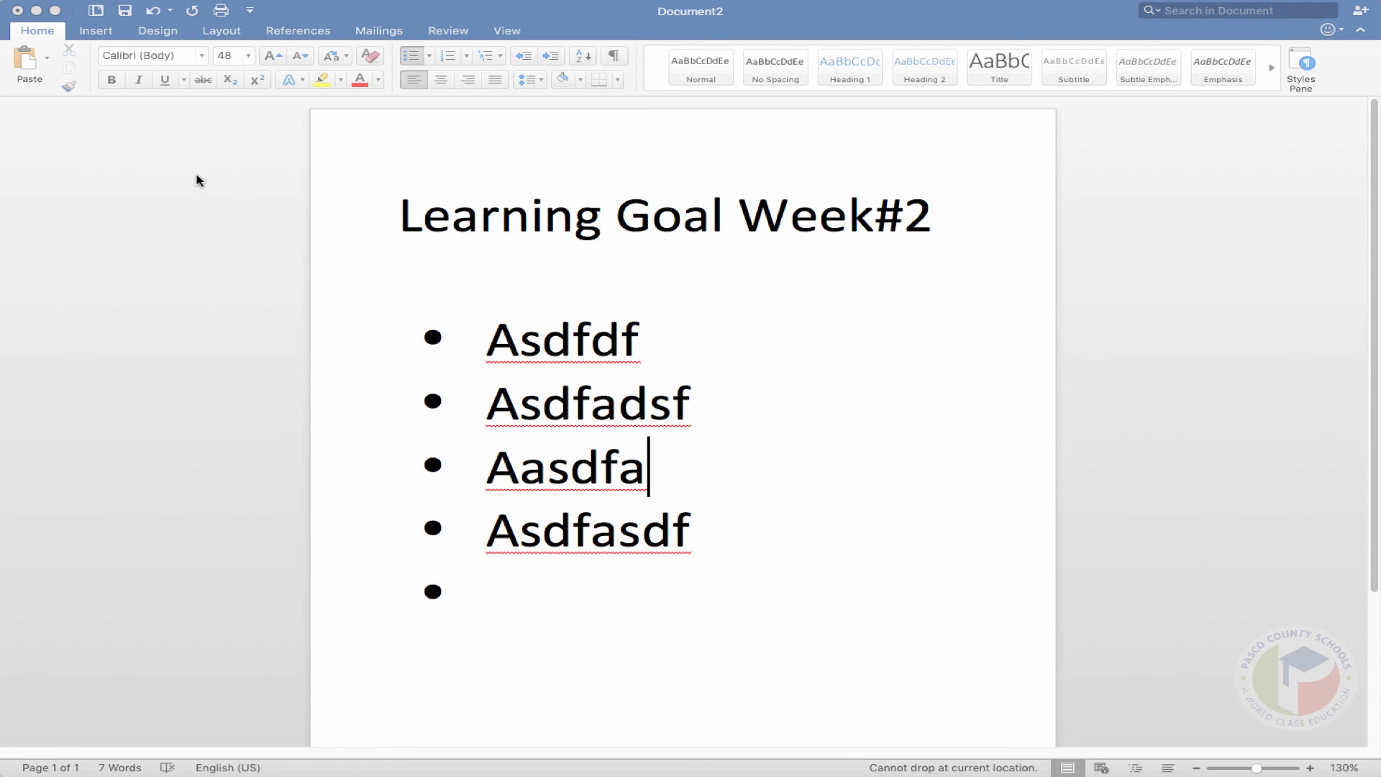
# - Browse the Google Images PosteRazor examples and preview the tiled poster on a kitchen fridge
pyautogui.click(55, 9)
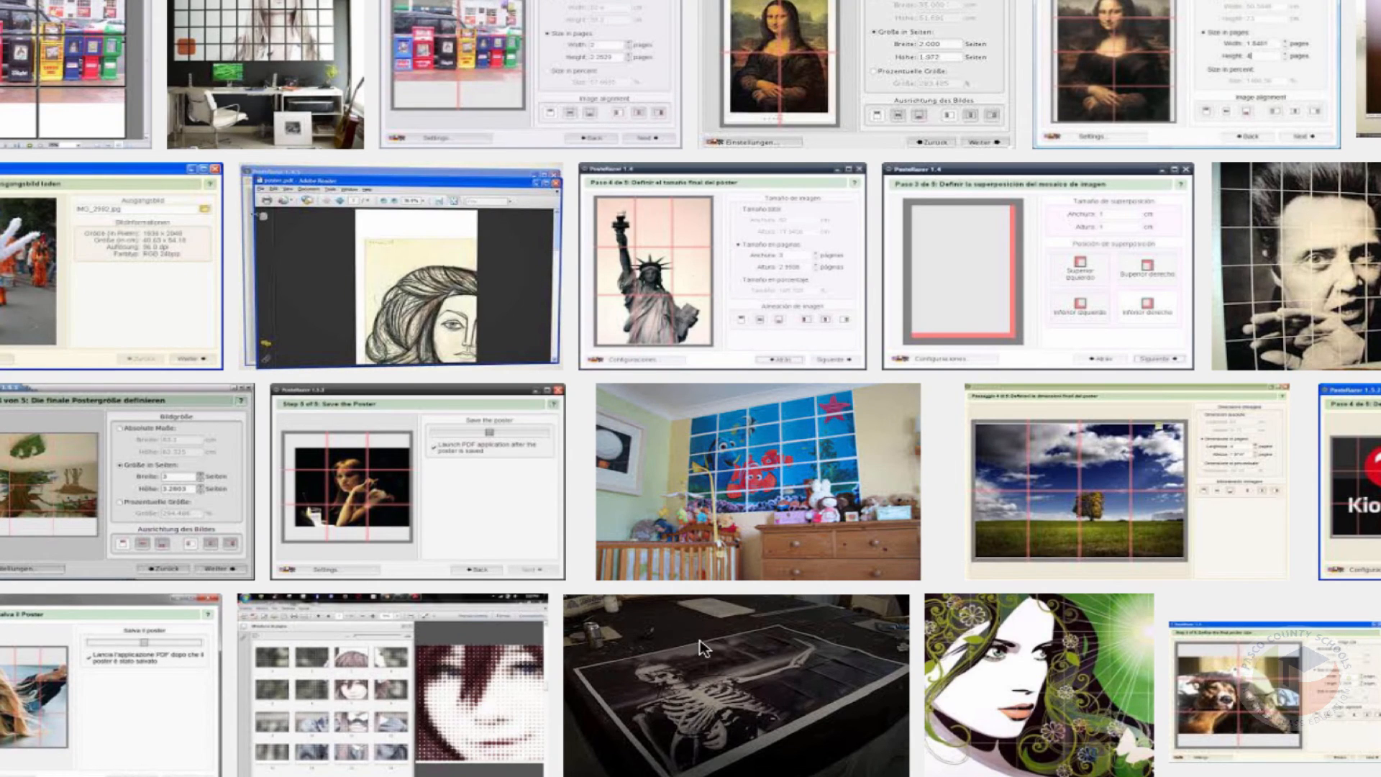
pyautogui.click(723, 671)
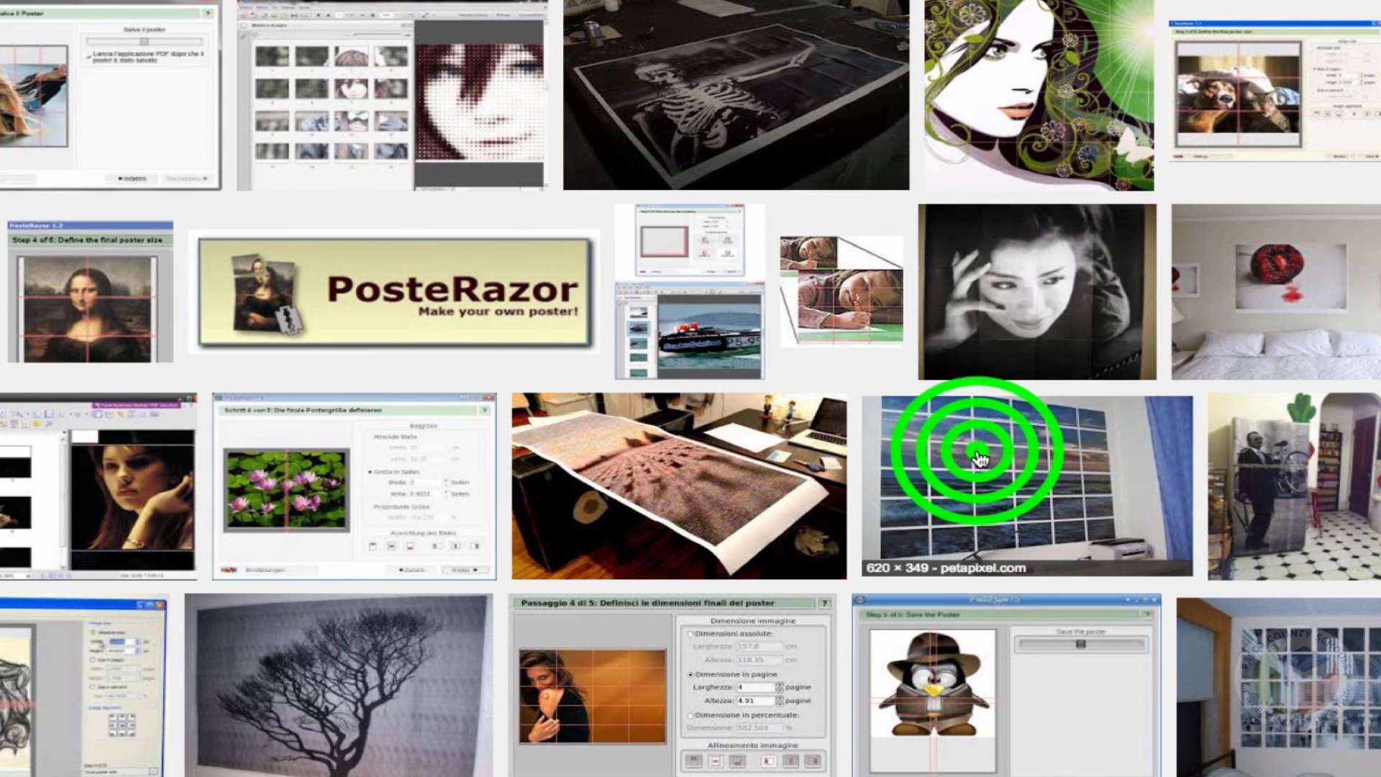
pyautogui.click(981, 467)
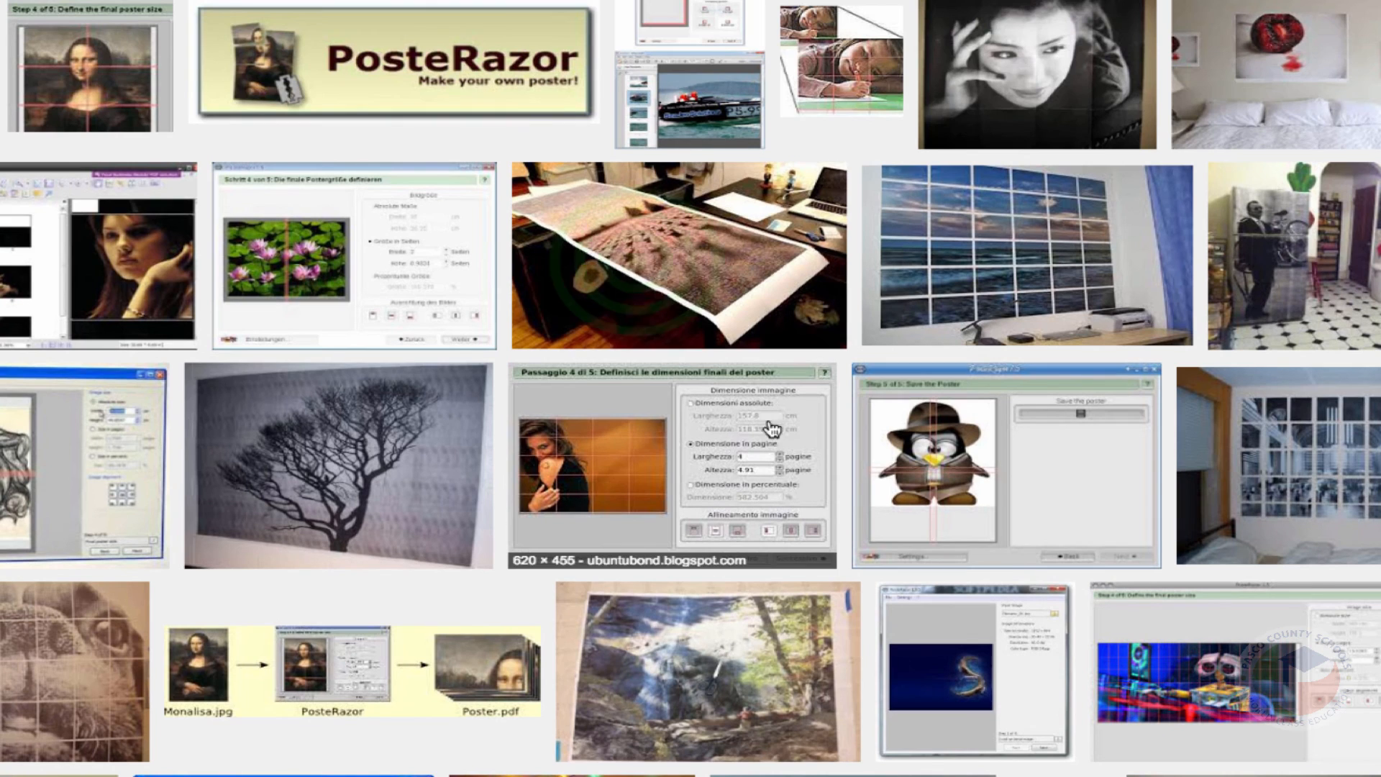
pyautogui.click(660, 264)
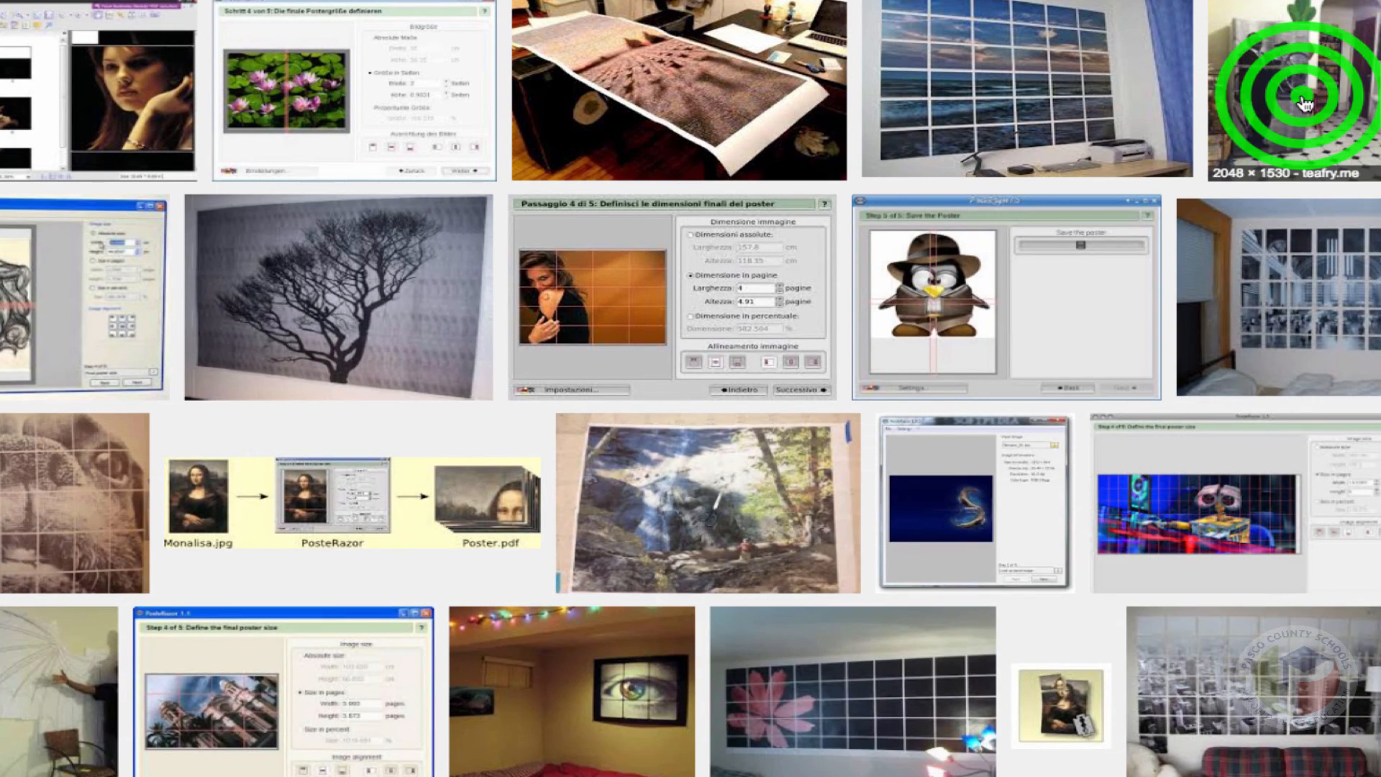
pyautogui.click(1295, 93)
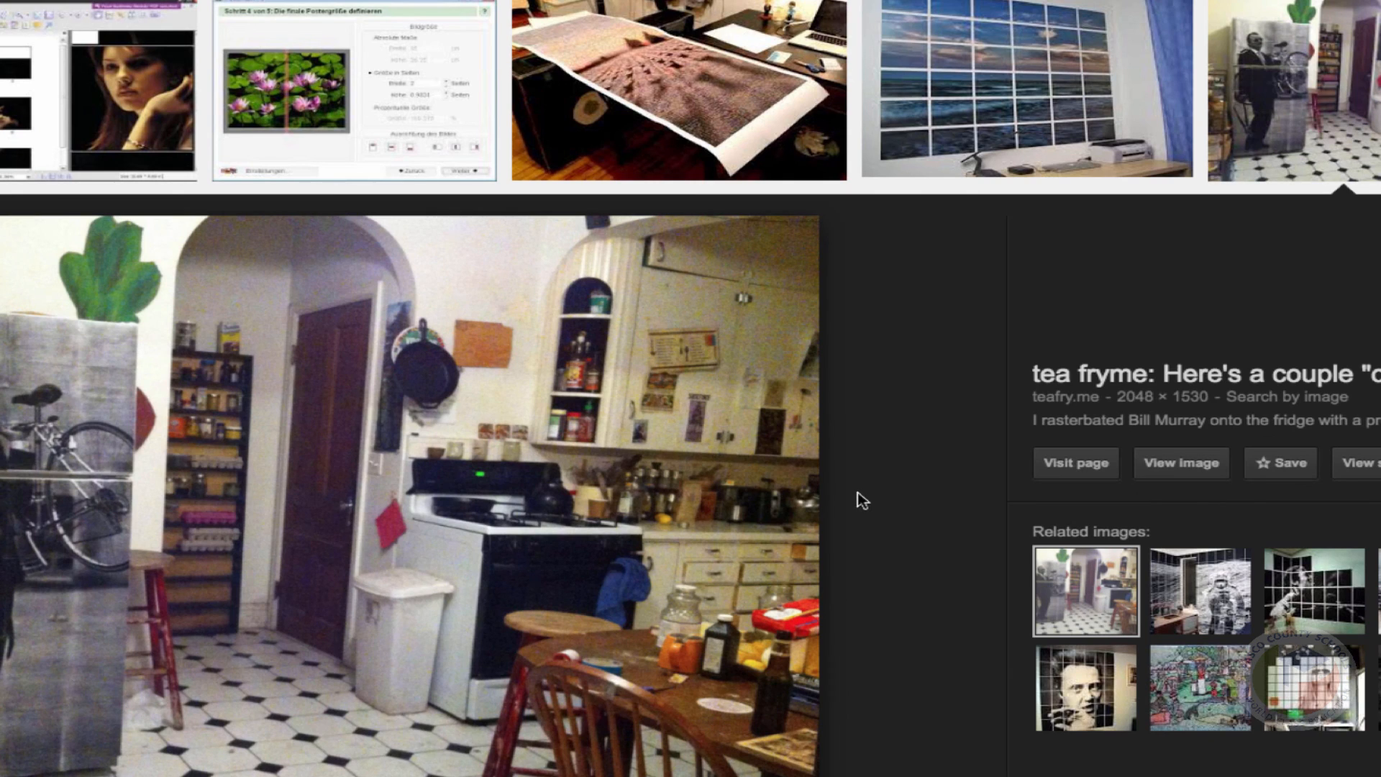